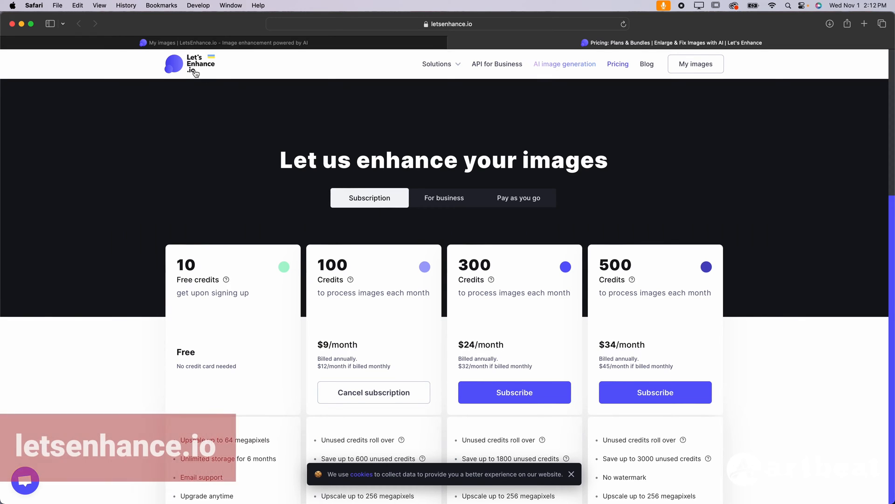
Size the Let's Enhance output by width and height, measured in inches.
scroll("down", 3)
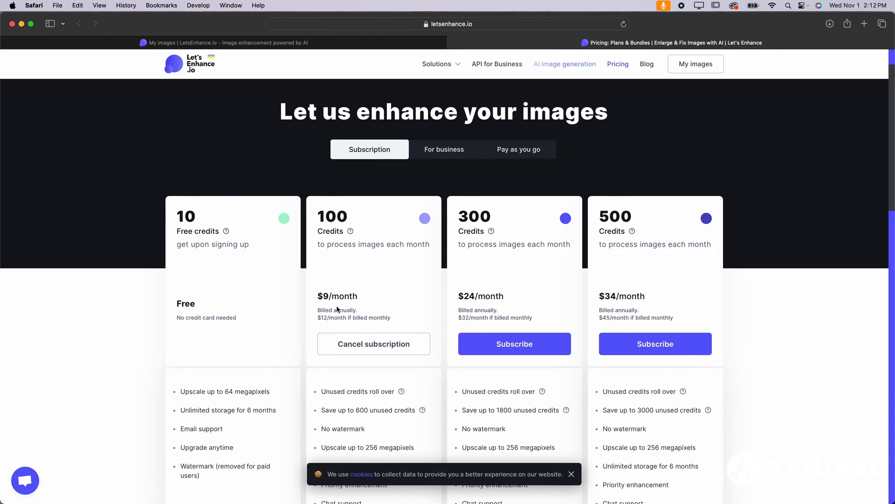
mouse_move(337, 298)
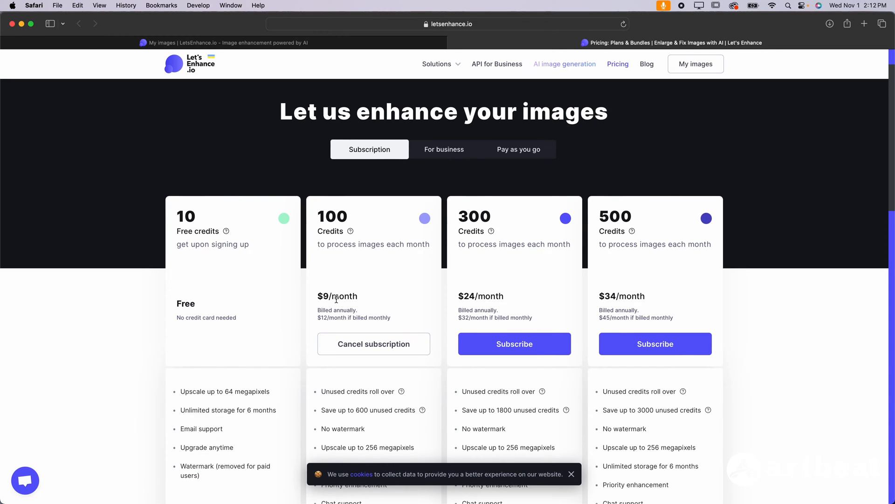
scroll("down", 3)
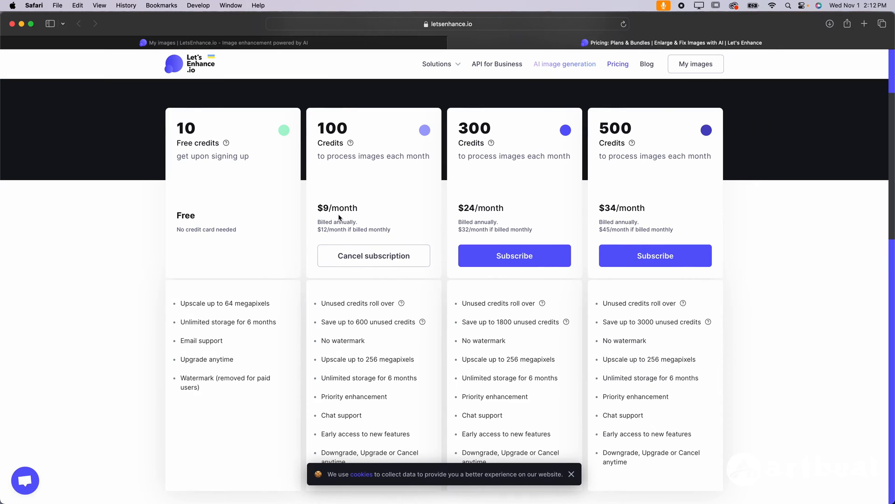
mouse_move(327, 220)
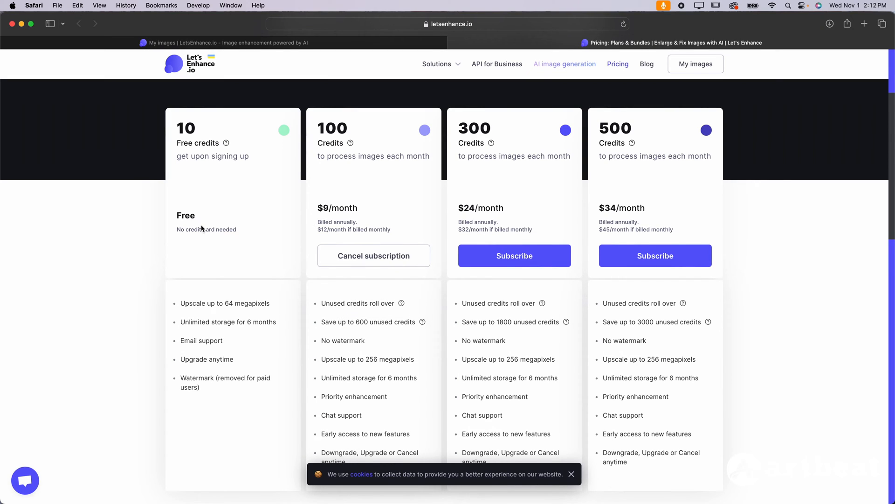
mouse_move(360, 365)
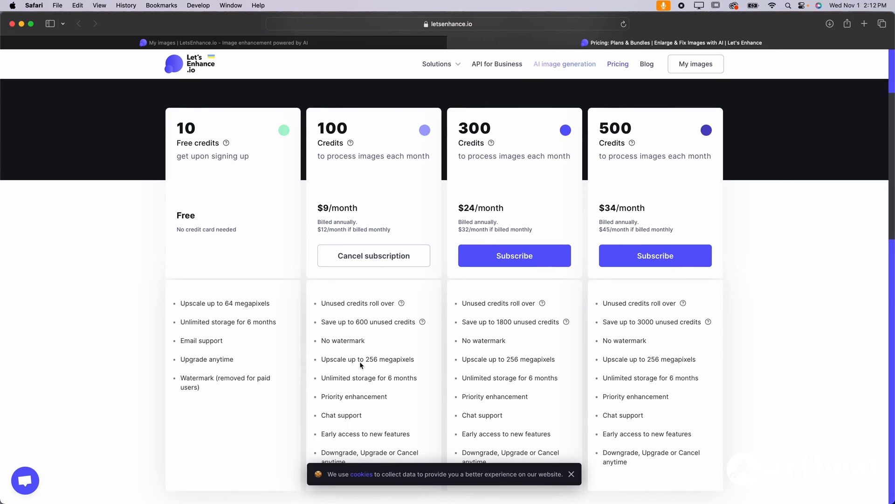
mouse_move(224, 147)
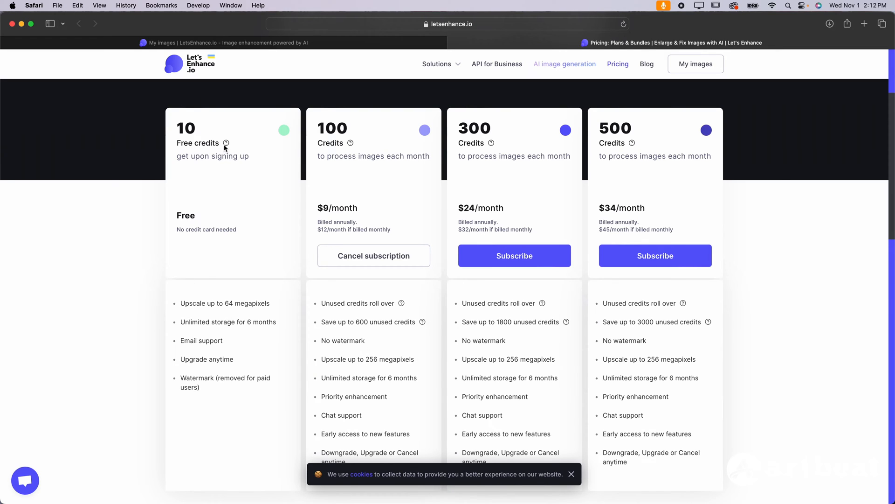
scroll("down", 3)
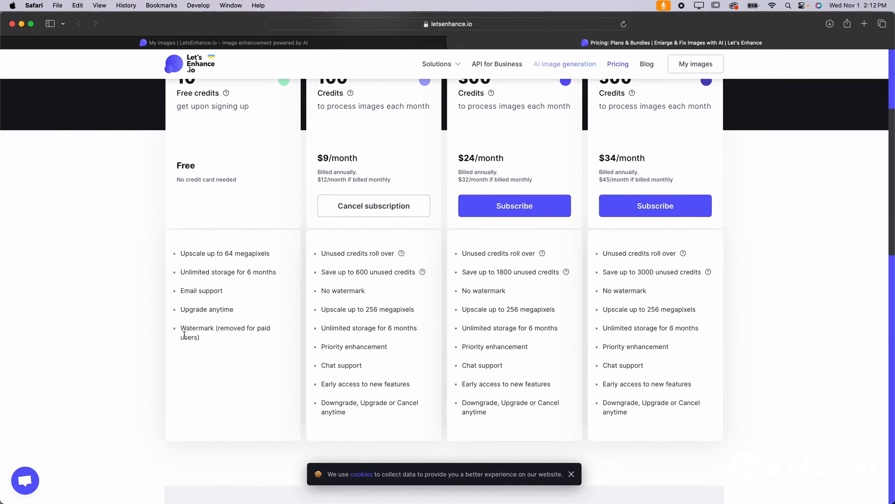
mouse_move(283, 386)
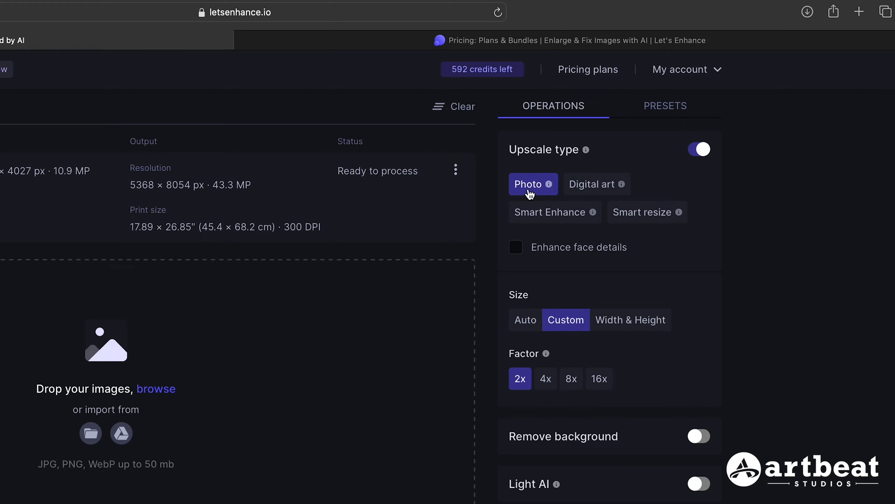
mouse_move(612, 322)
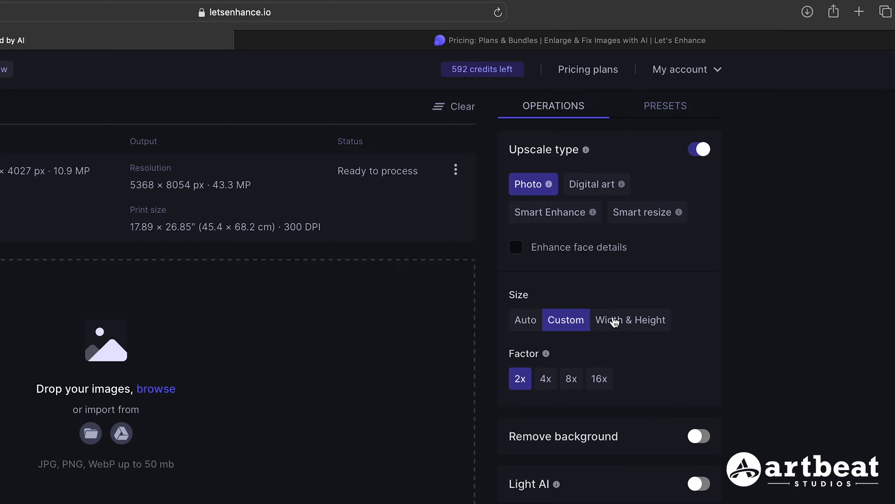
left_click(630, 320)
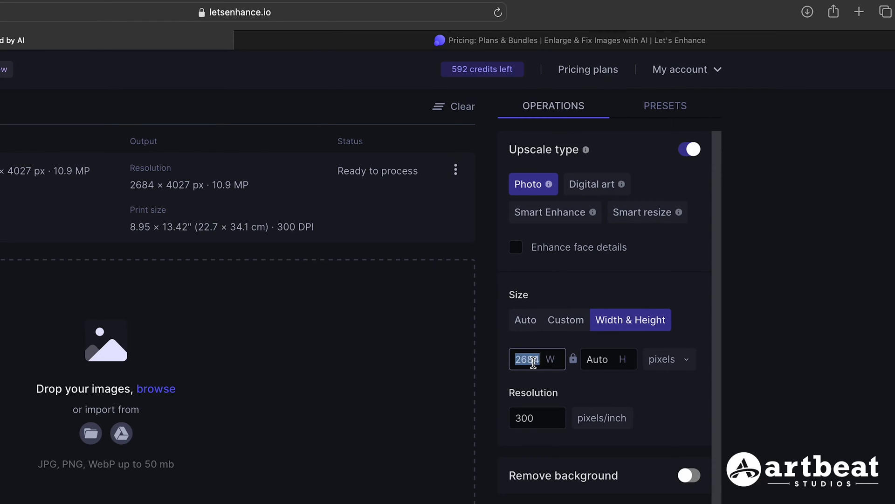
left_click(667, 358)
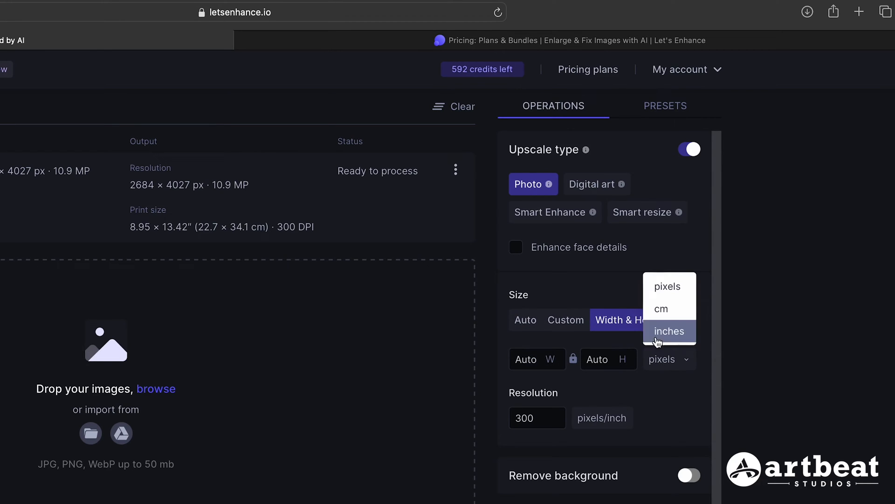
left_click(670, 331)
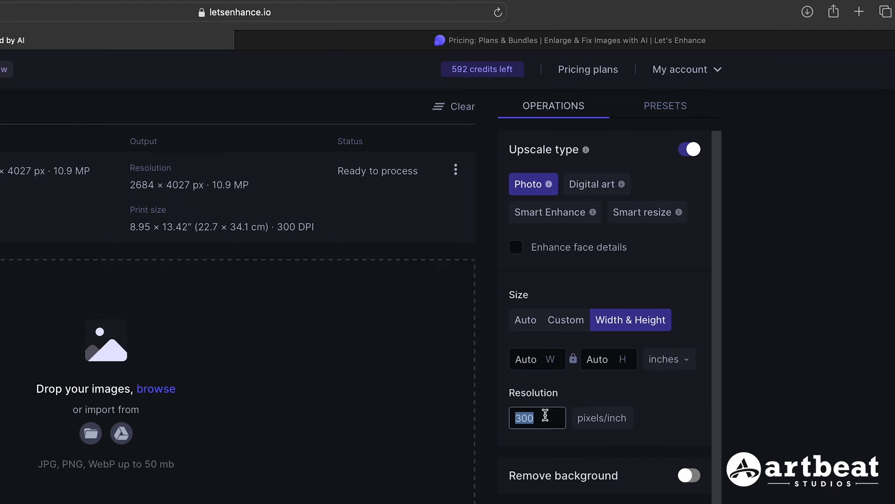
Enter 150 DPI resolution and a height of 60 inches for the tree photo.
type("1")
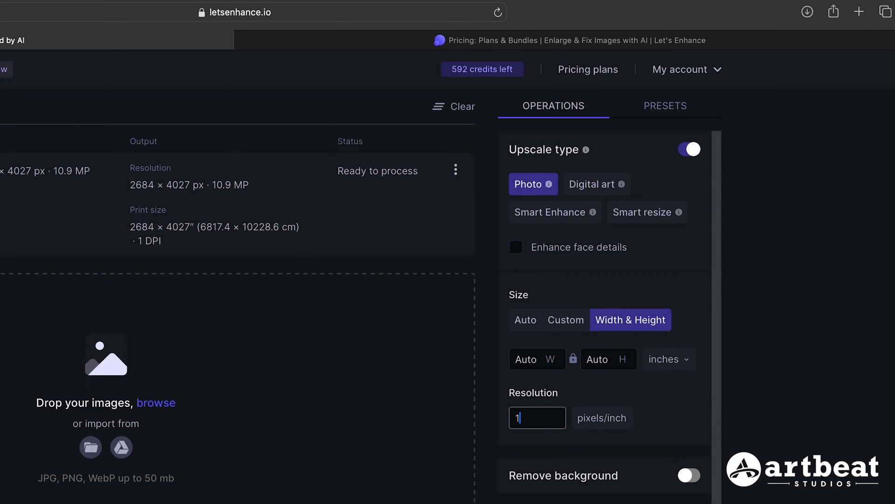
type("150")
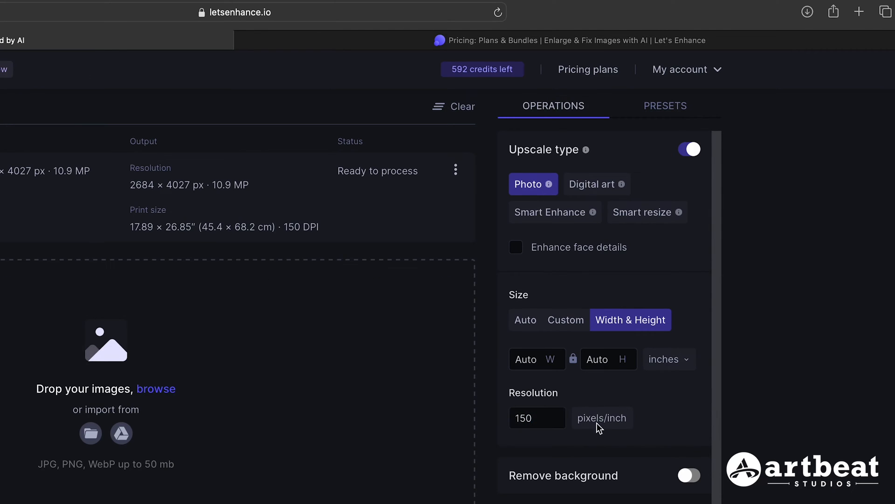
left_click(528, 358)
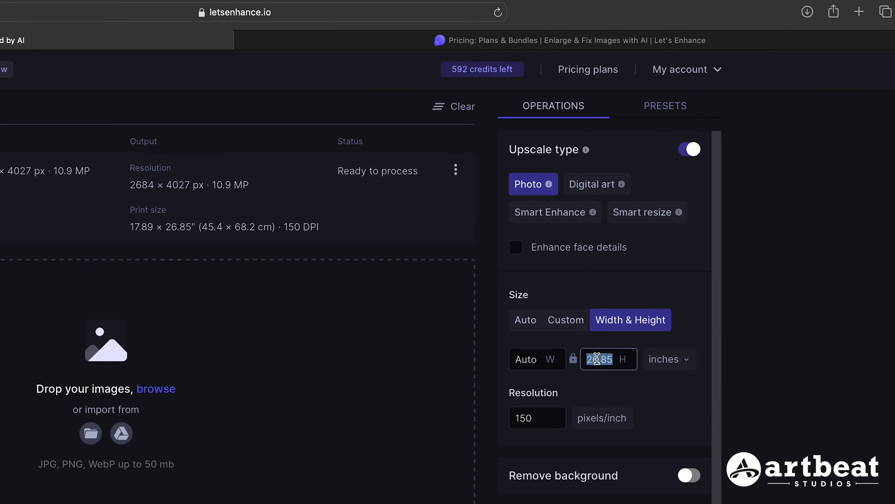
type("60")
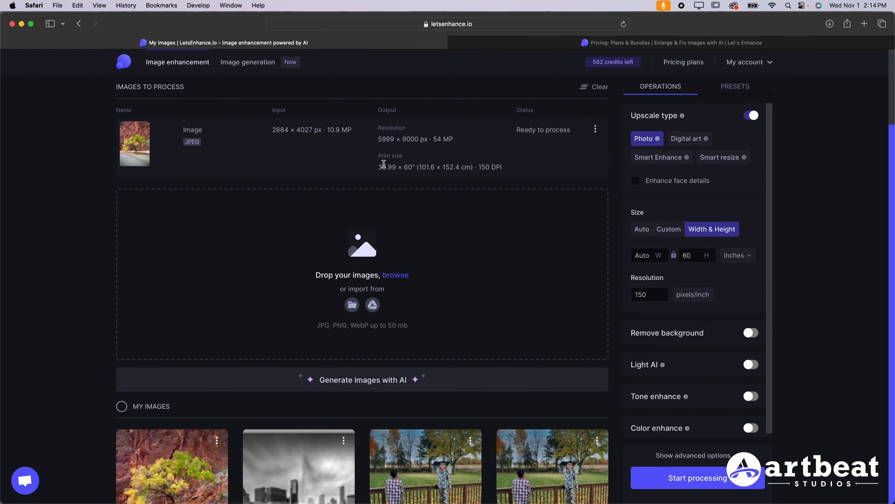
mouse_move(381, 165)
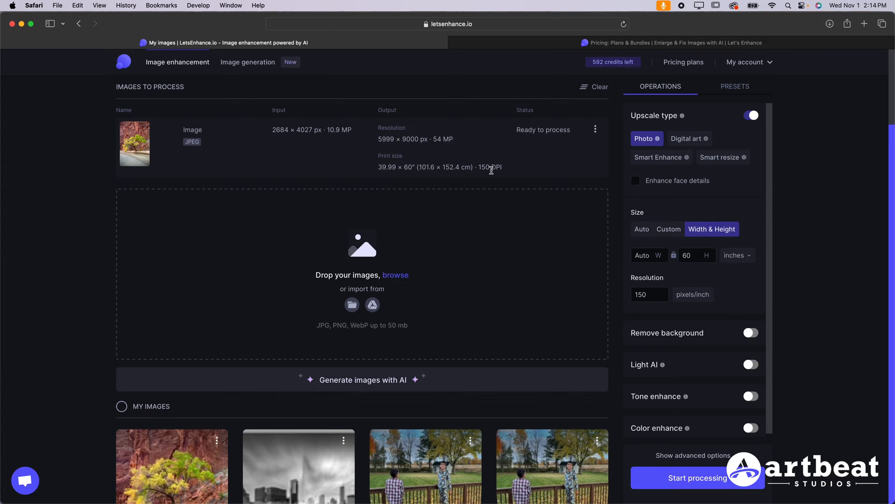
mouse_move(140, 149)
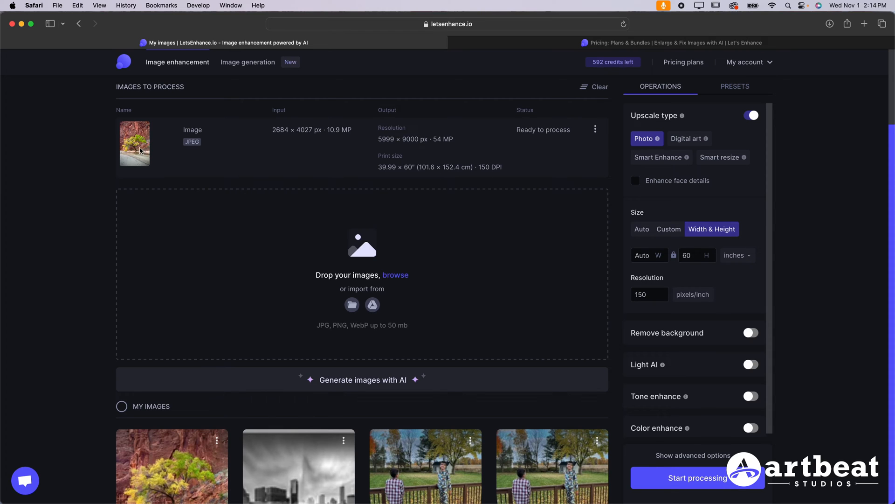
Turn on Tone enhance at 40% and start processing the tree upscale.
scroll("down", 3)
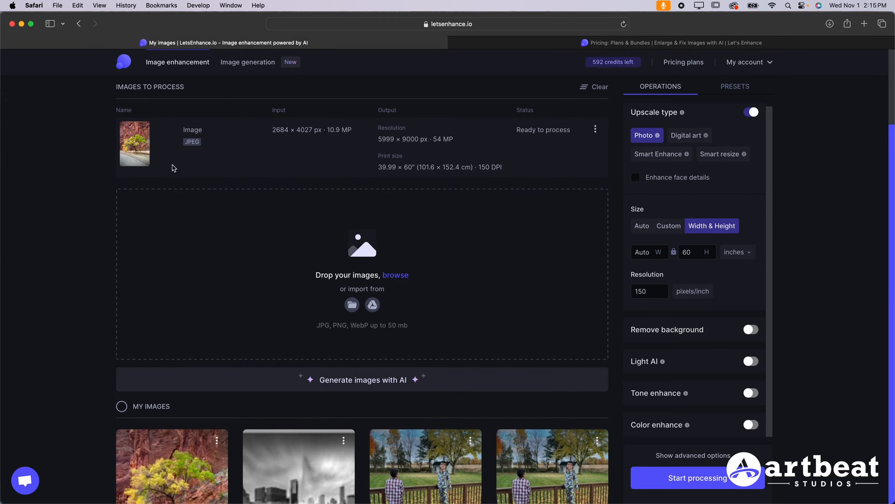
mouse_move(653, 183)
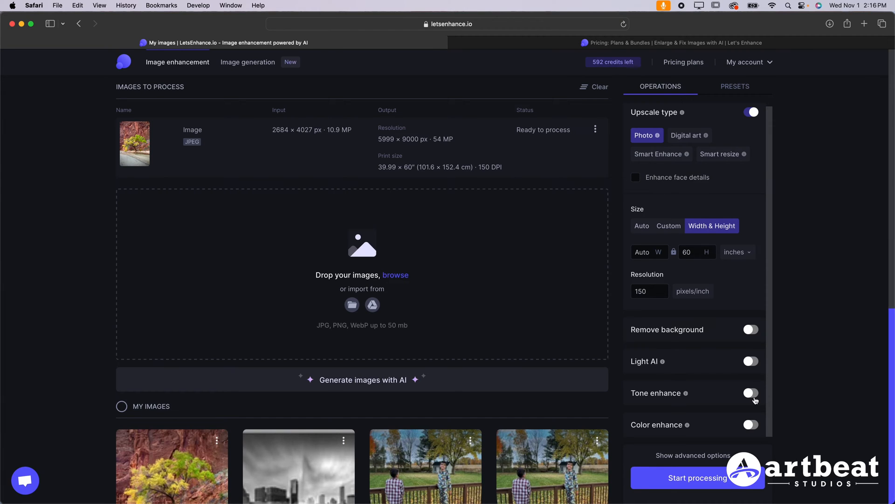
mouse_move(685, 395)
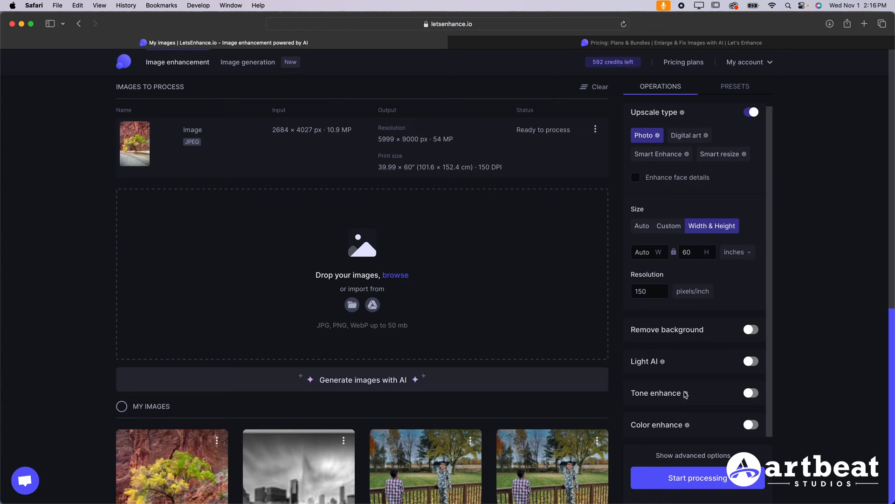
mouse_move(701, 399)
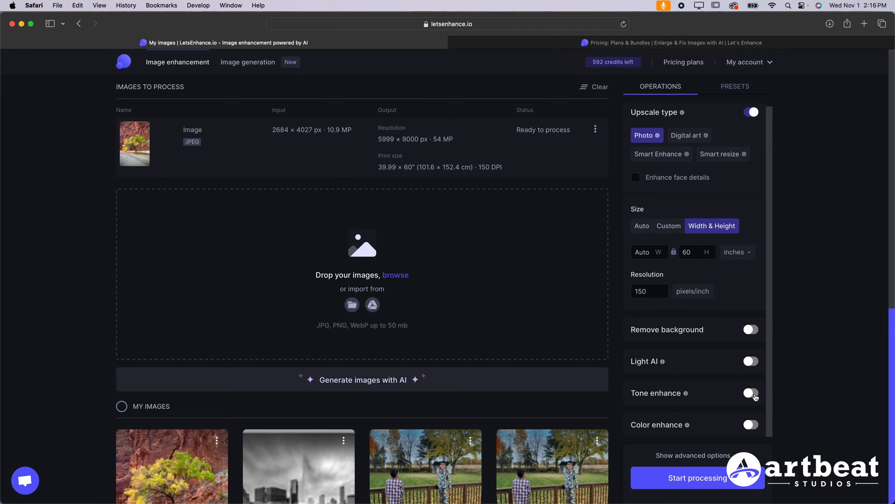
left_click(751, 392)
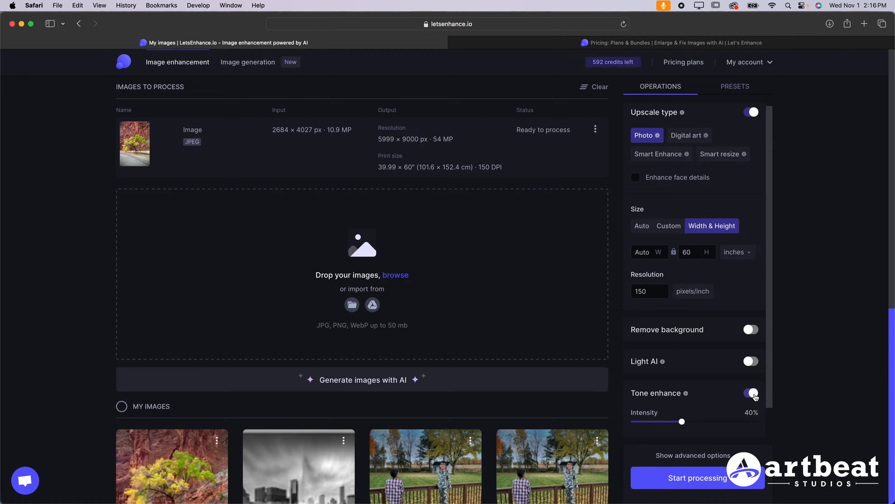
scroll("down", 3)
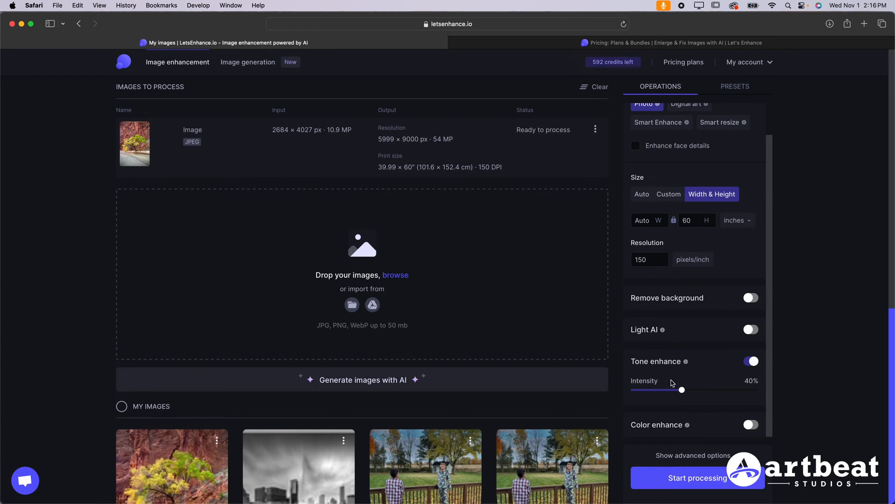
scroll("up", 3)
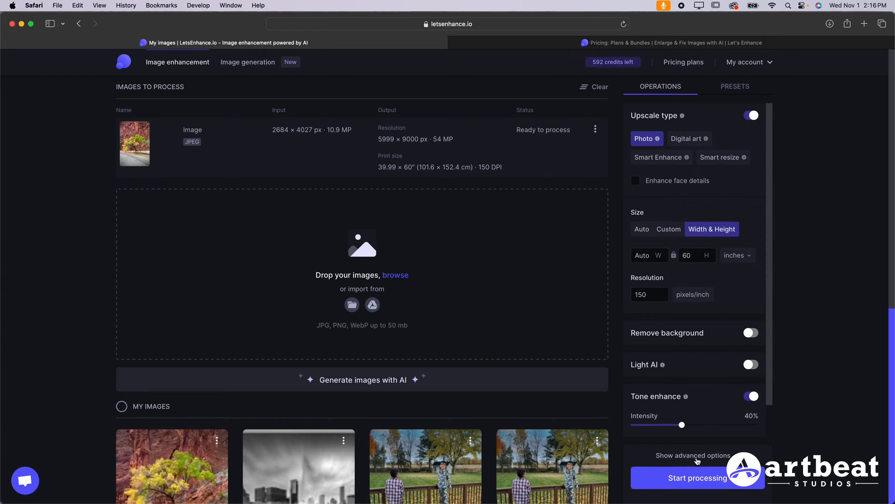
left_click(695, 477)
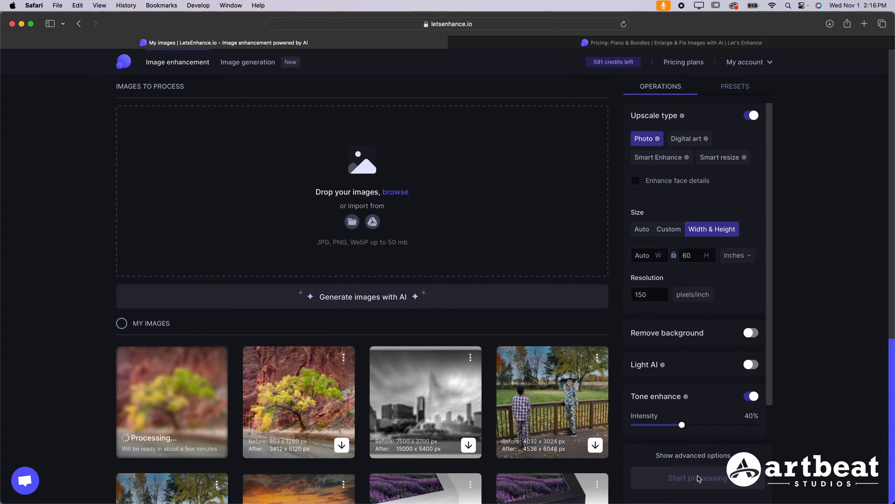
mouse_move(164, 437)
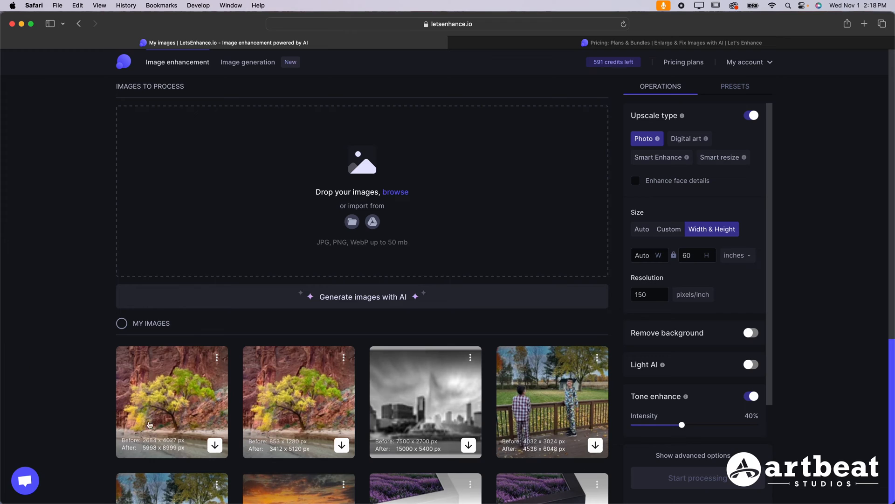
left_click(214, 445)
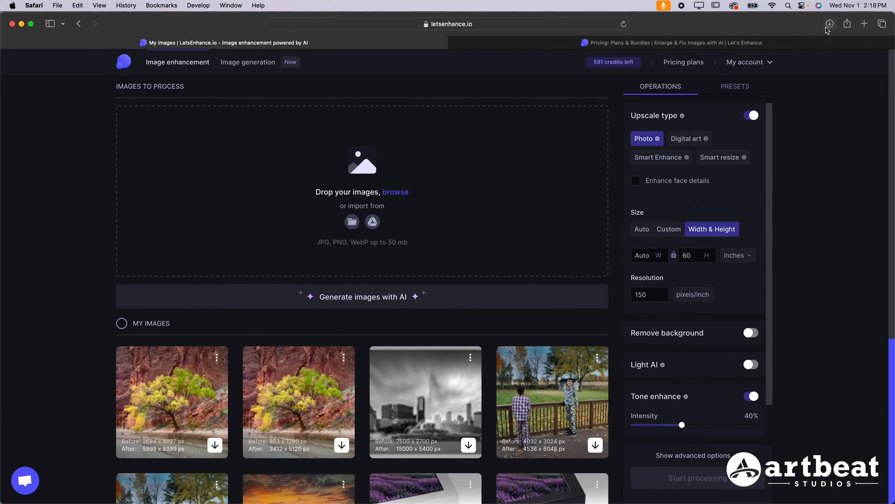
left_click(829, 24)
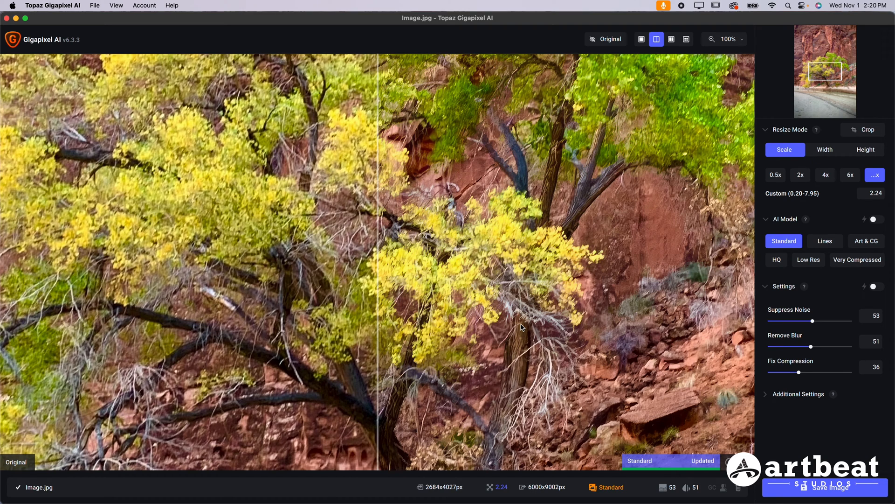
mouse_move(642, 39)
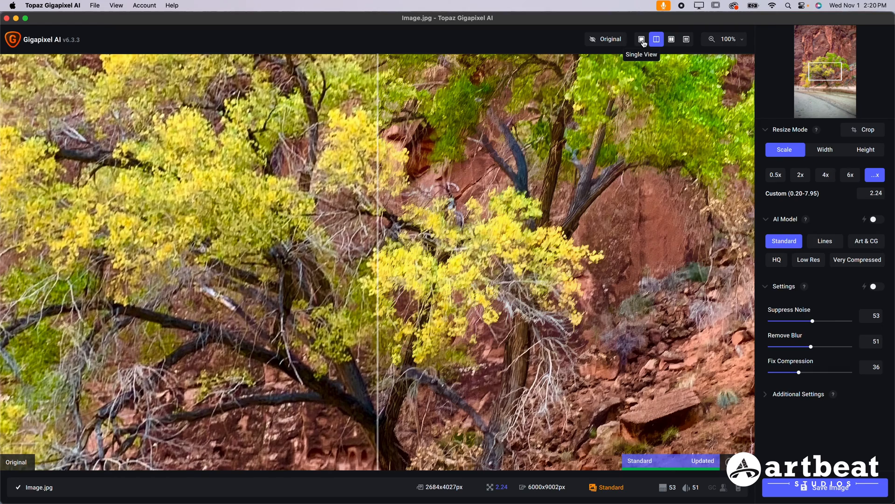
Toggle single view off and back to the split comparison of the tree.
left_click(657, 40)
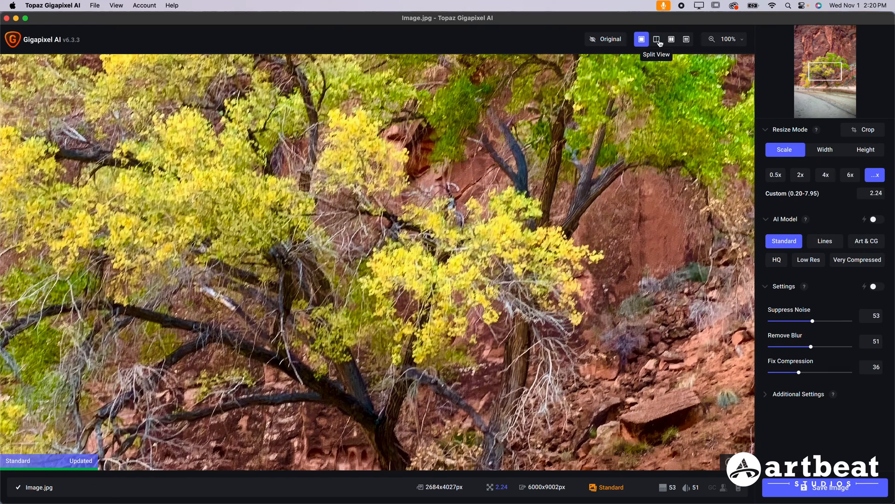
left_click(657, 39)
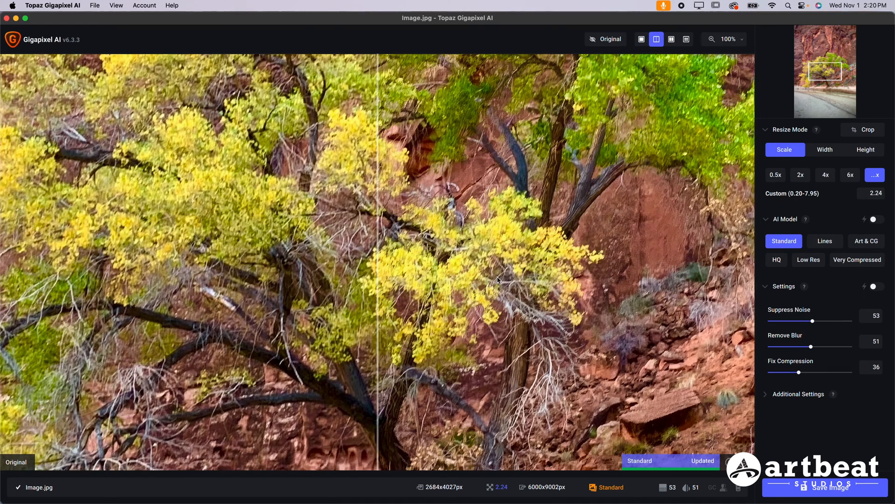
mouse_move(474, 358)
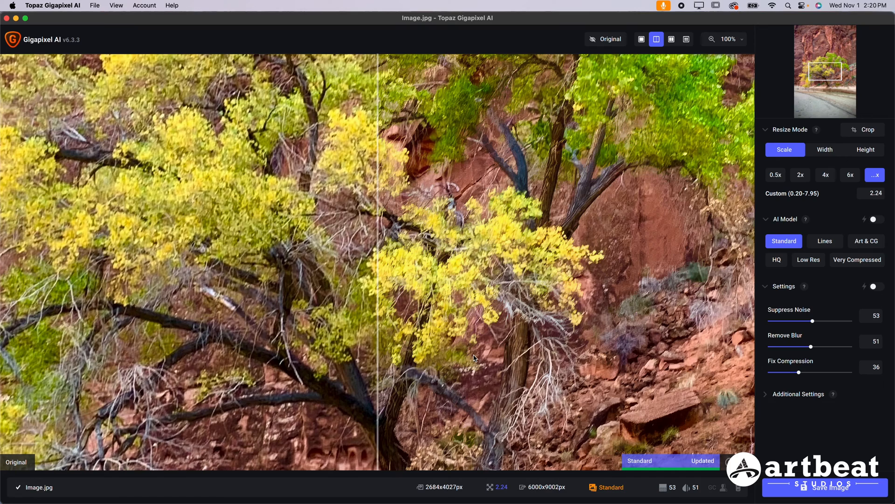
left_click(605, 39)
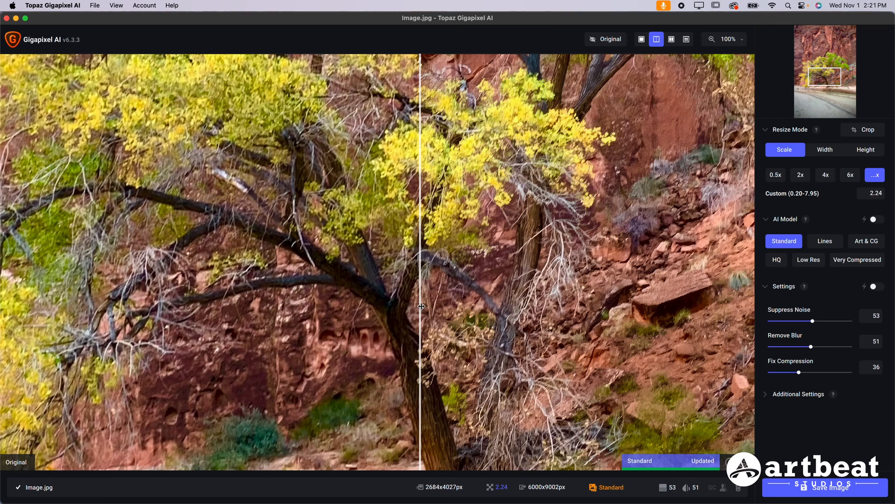
mouse_move(694, 192)
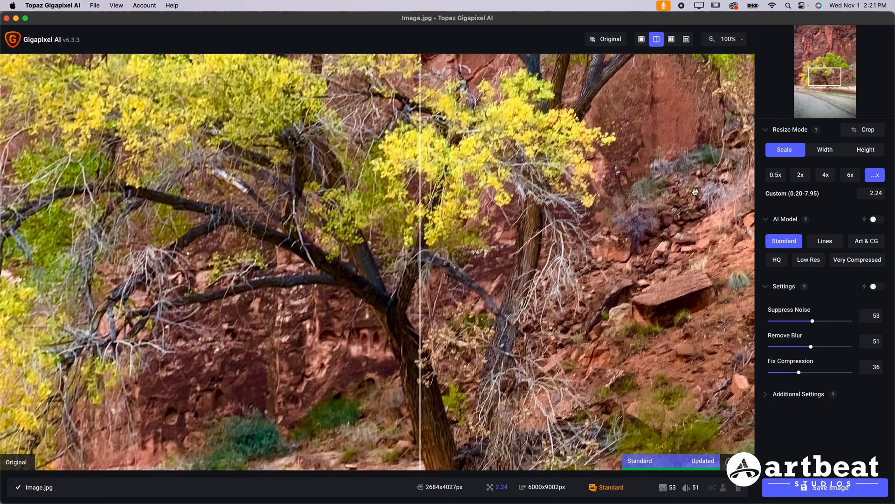
mouse_move(831, 152)
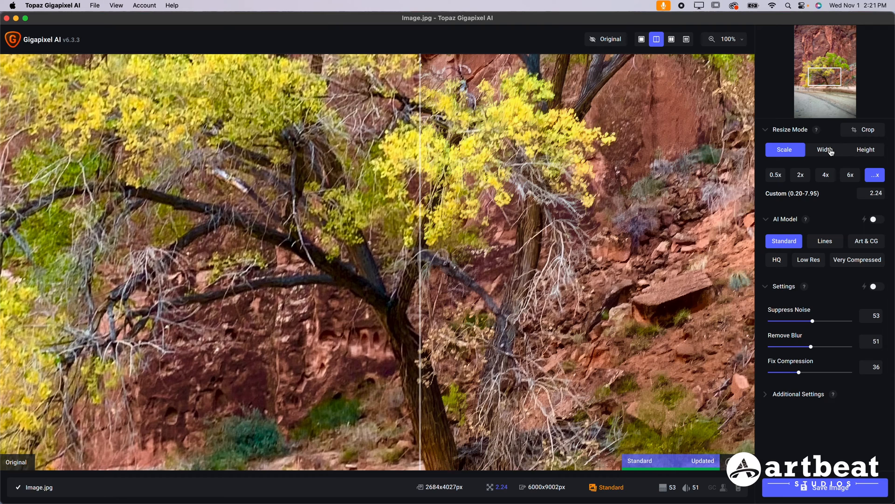
Size the Gigapixel output by width, 40 inches at 150 px/in.
left_click(825, 149)
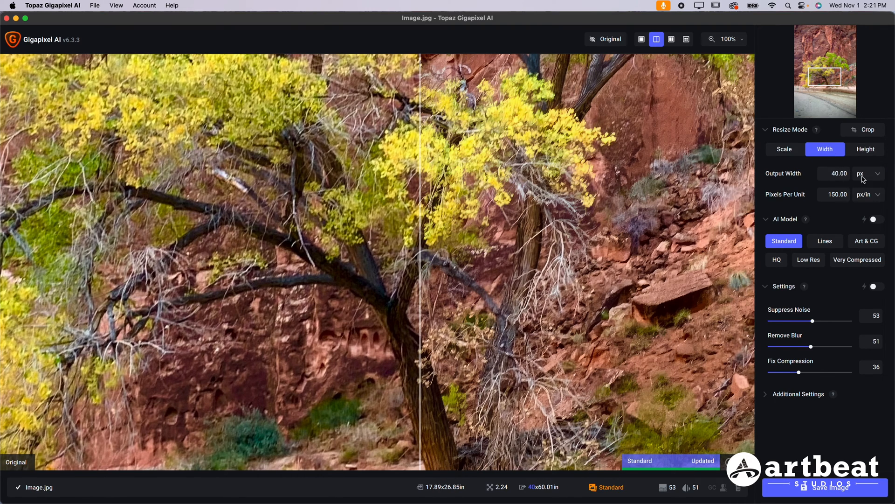
left_click(867, 173)
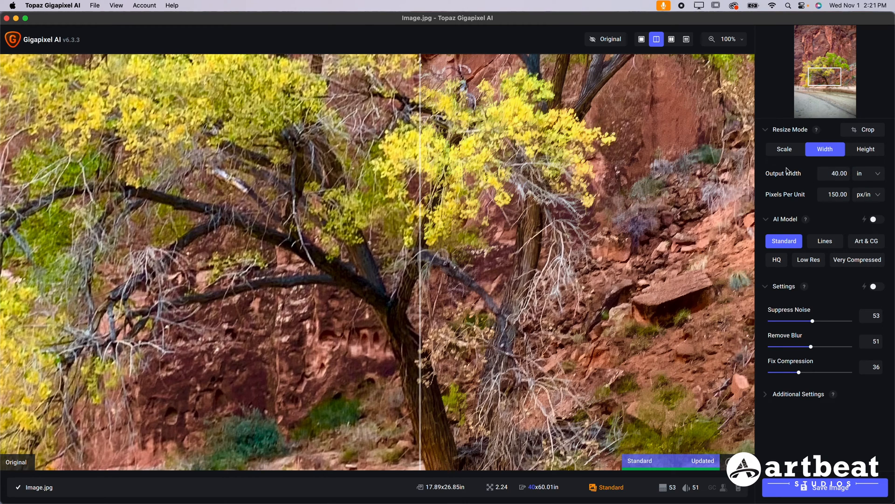
mouse_move(872, 177)
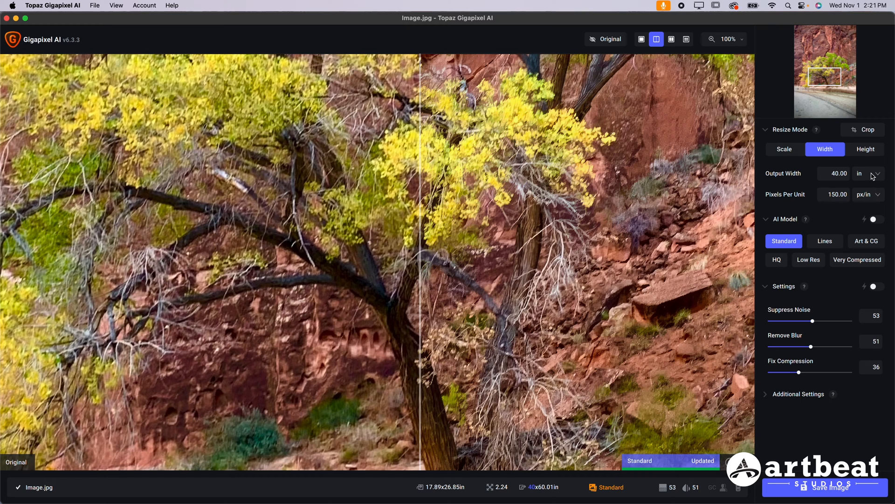
left_click(869, 173)
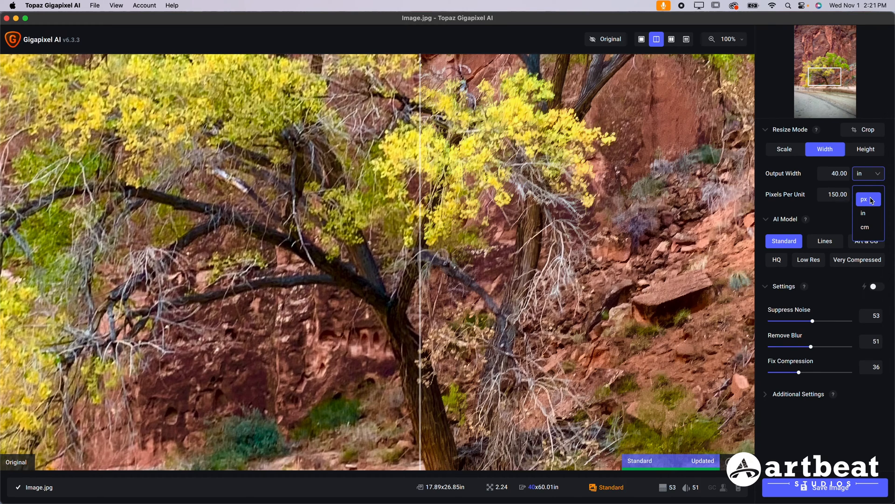
mouse_move(871, 204)
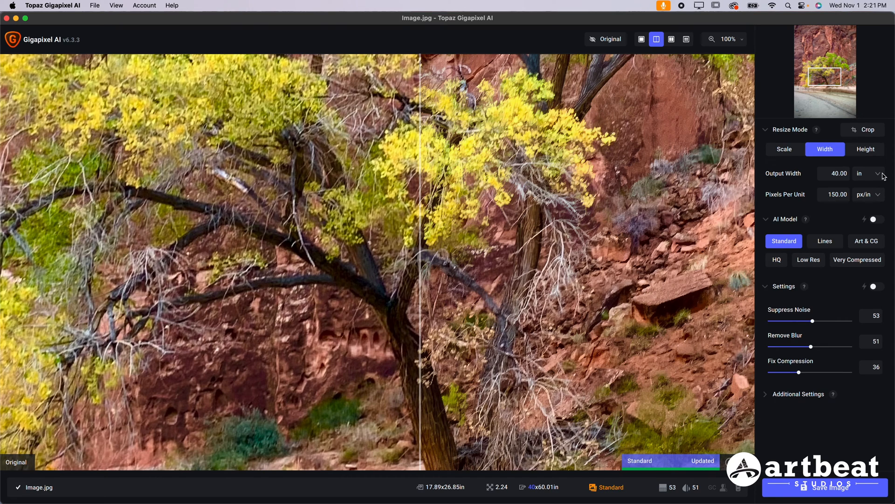
mouse_move(812, 177)
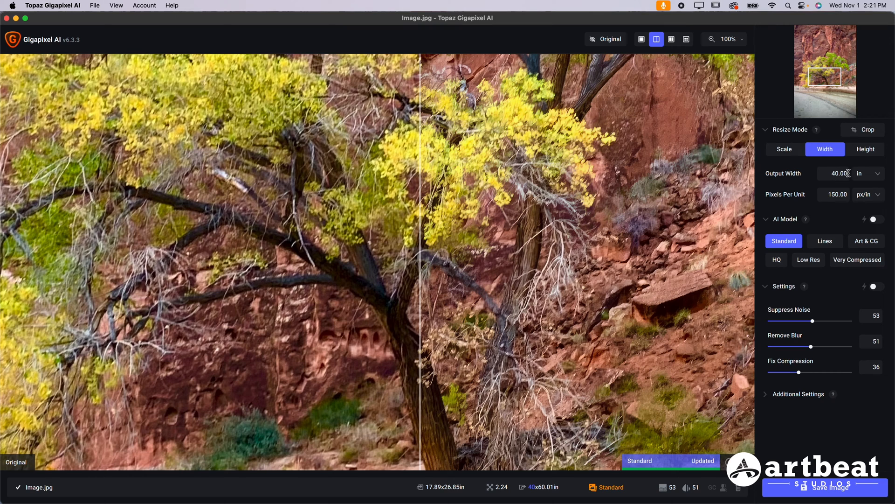
mouse_move(819, 190)
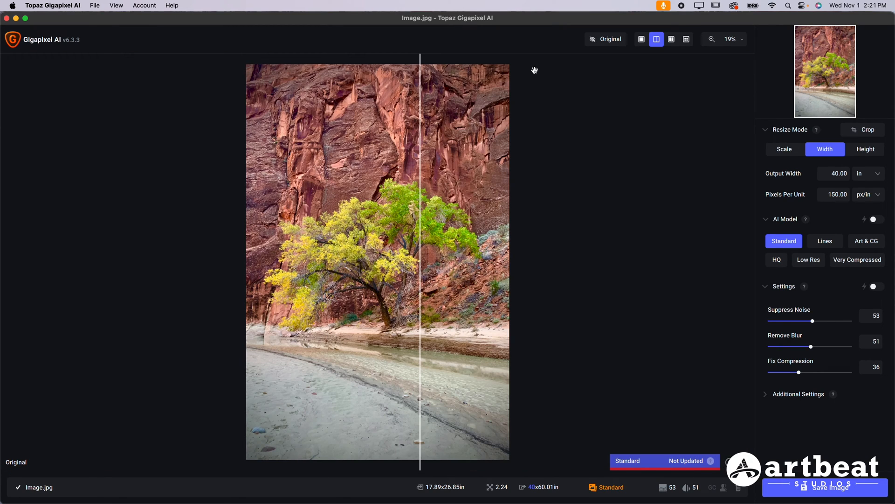
mouse_move(818, 208)
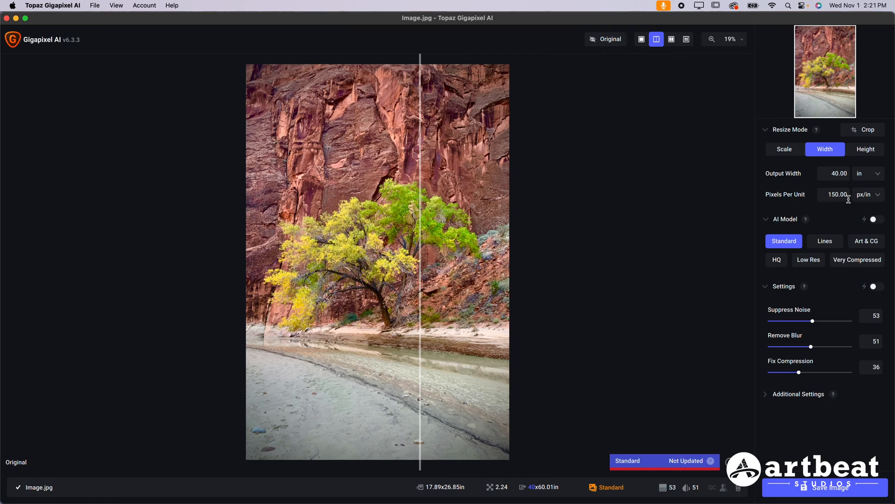
mouse_move(865, 203)
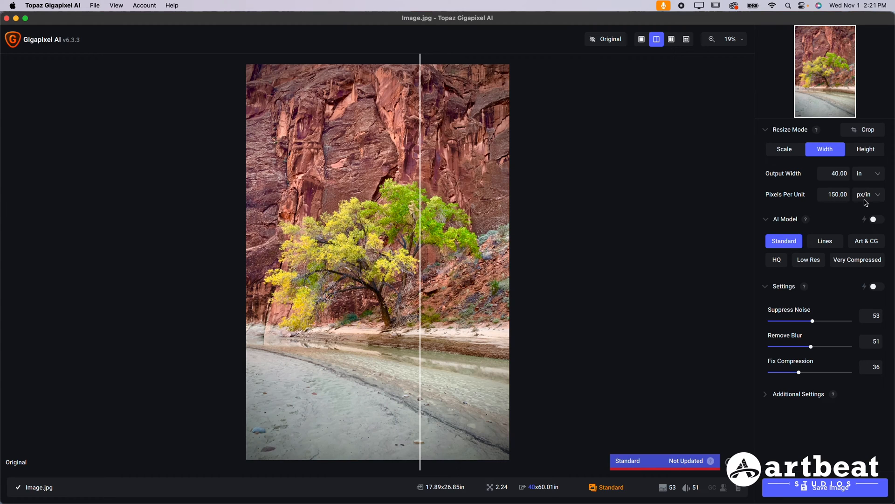
mouse_move(436, 312)
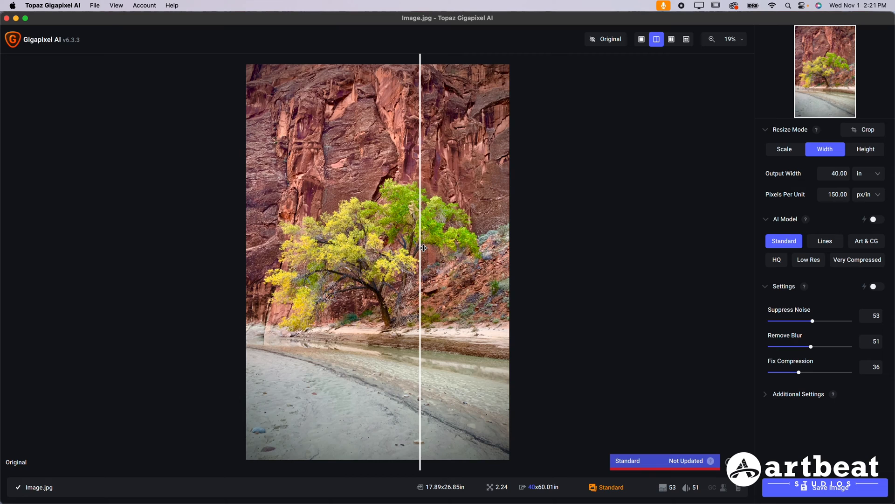
left_click(739, 40)
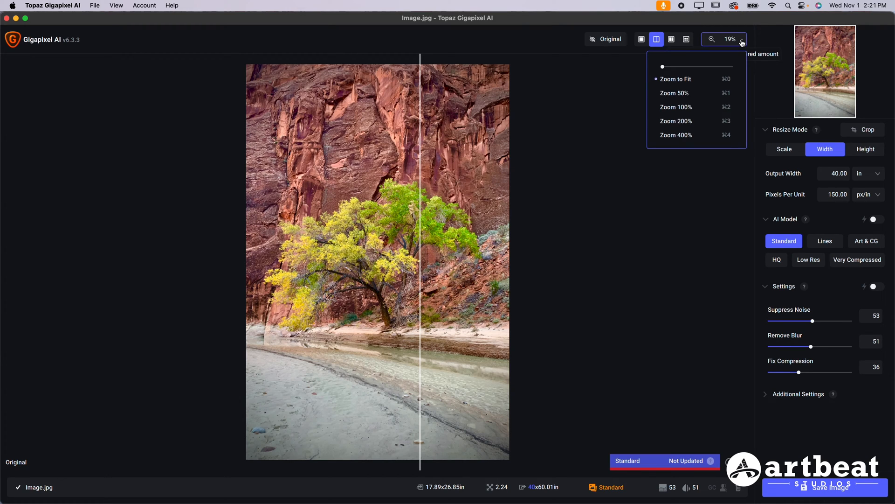
mouse_move(706, 79)
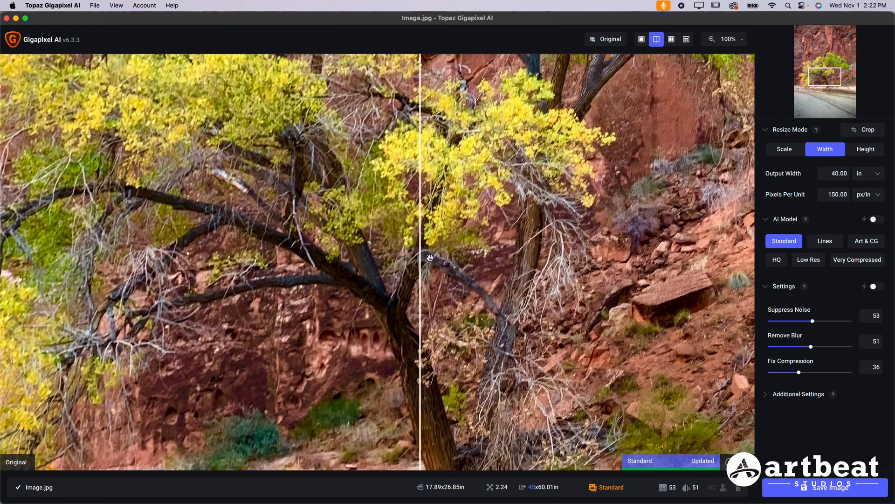
mouse_move(711, 68)
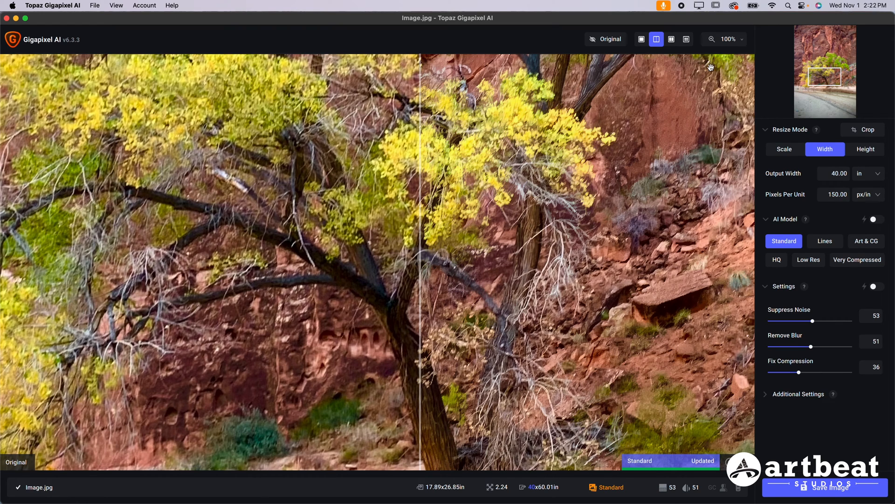
mouse_move(729, 39)
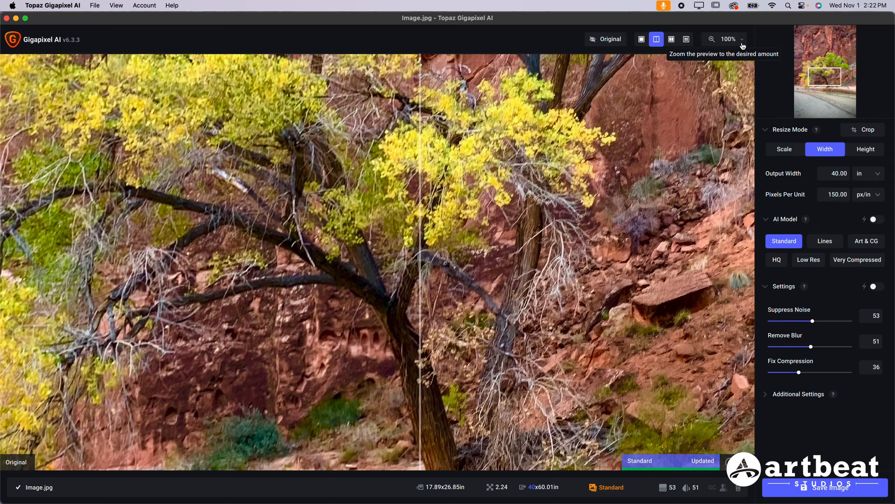
mouse_move(810, 178)
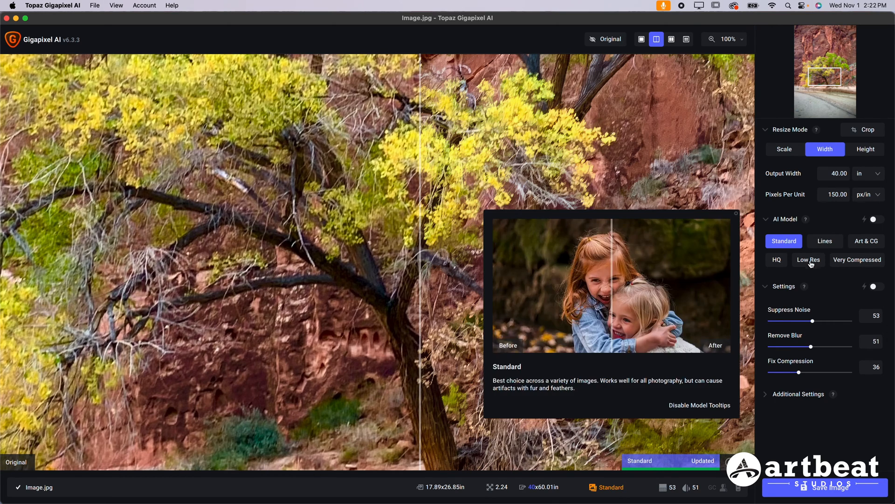
mouse_move(807, 259)
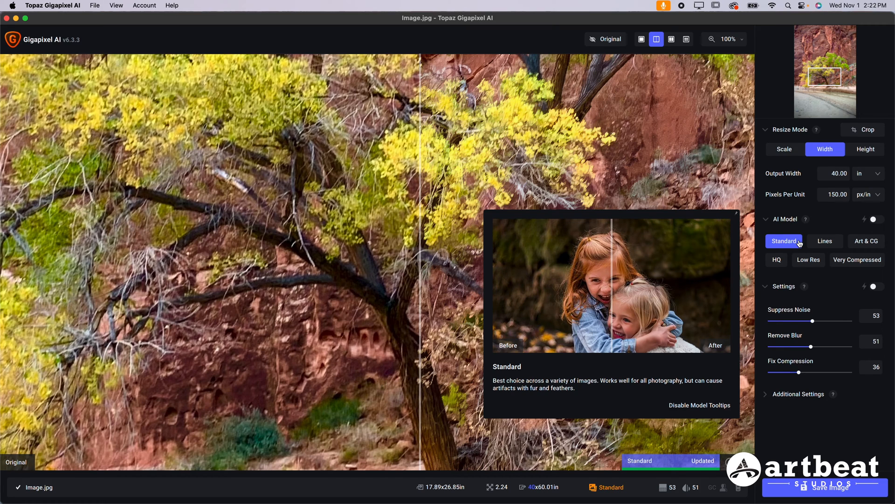
mouse_move(778, 276)
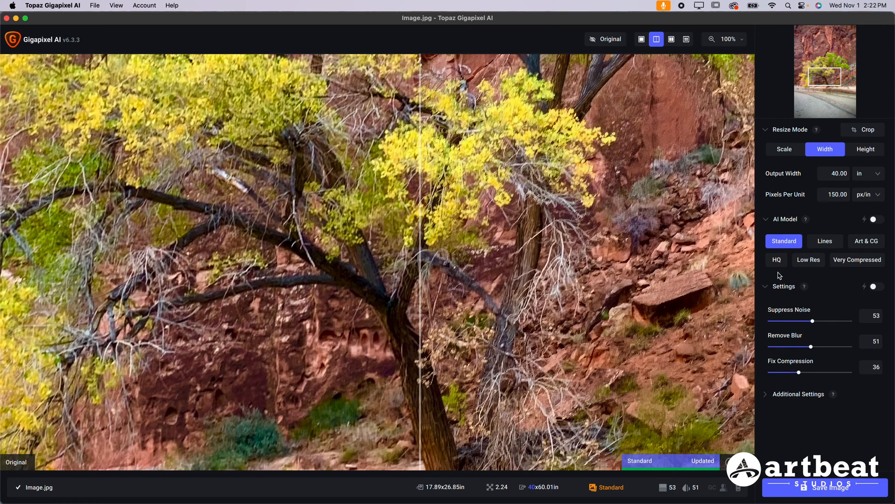
mouse_move(793, 333)
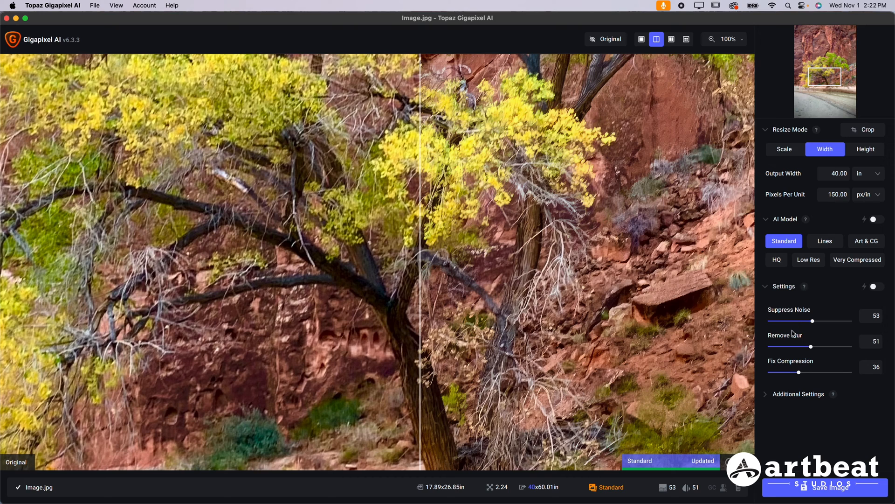
mouse_move(786, 369)
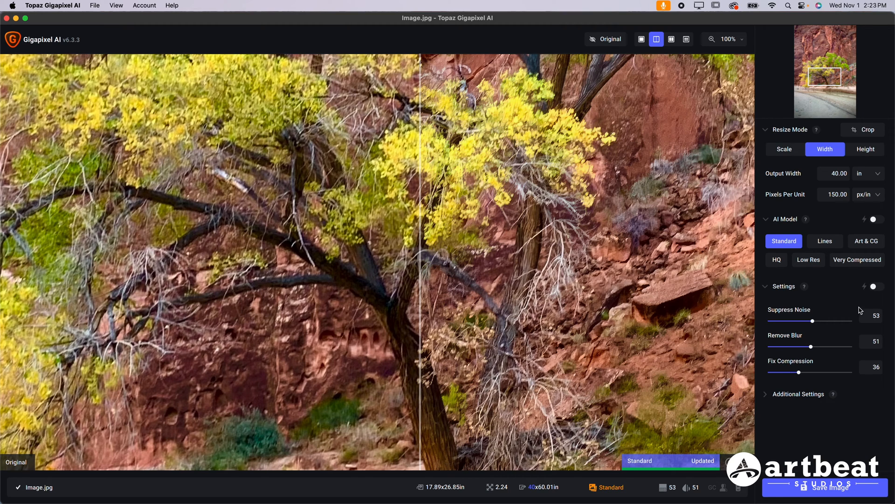
mouse_move(805, 364)
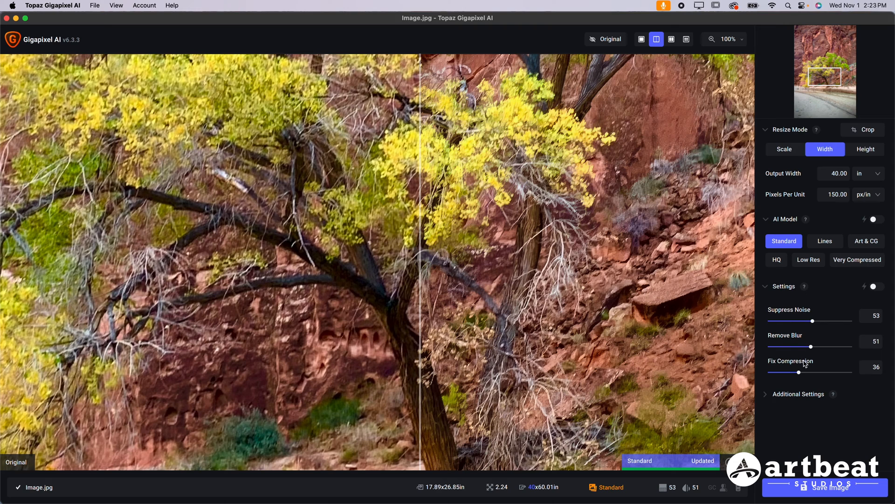
Enable Auto settings and drag the split divider to compare leaves, branches and trunk.
left_click(878, 287)
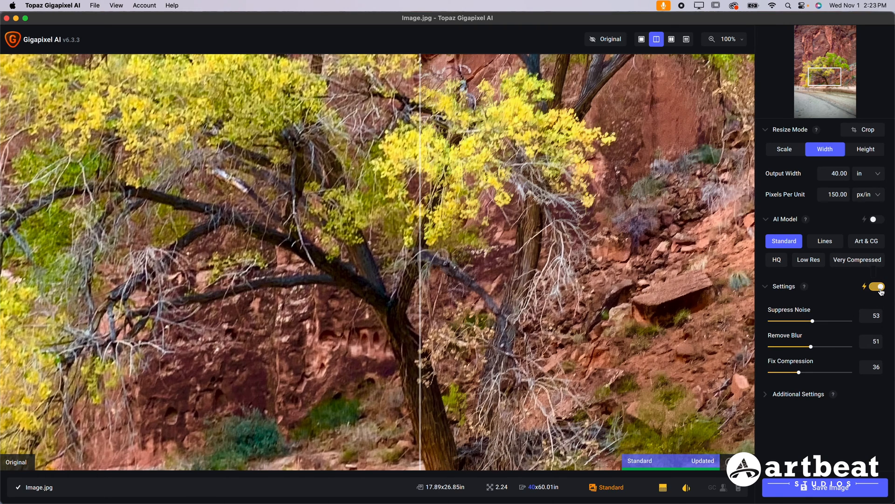
mouse_move(802, 353)
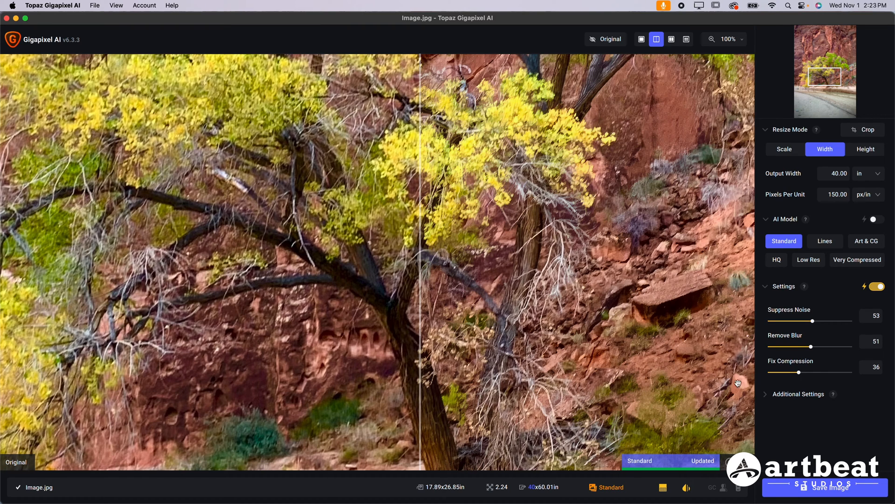
left_click_drag(805, 321, 821, 321)
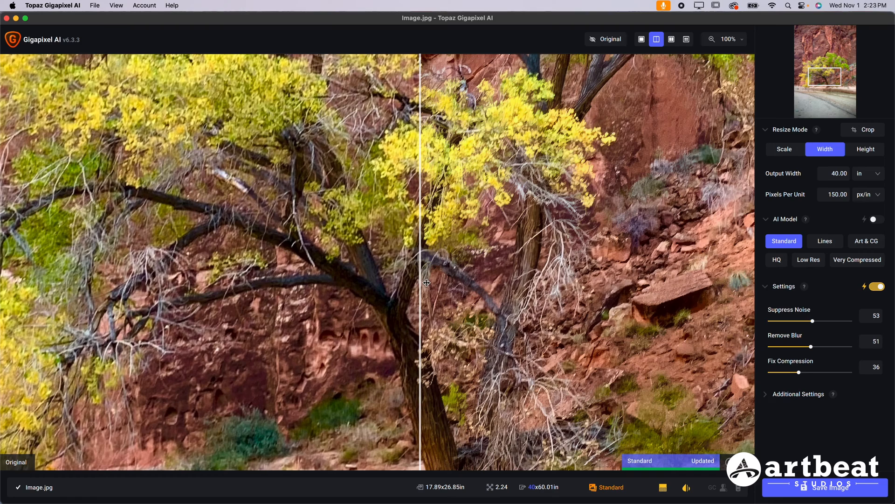
left_click_drag(425, 283, 398, 271)
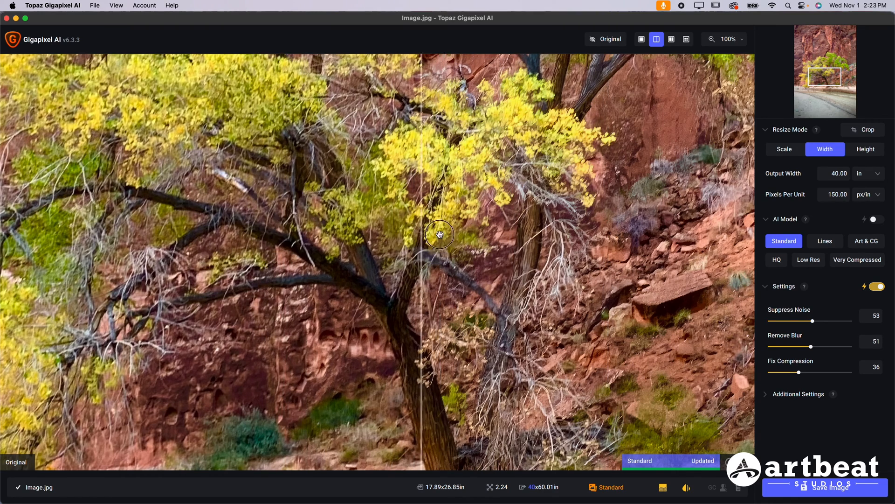
left_click_drag(440, 234, 309, 245)
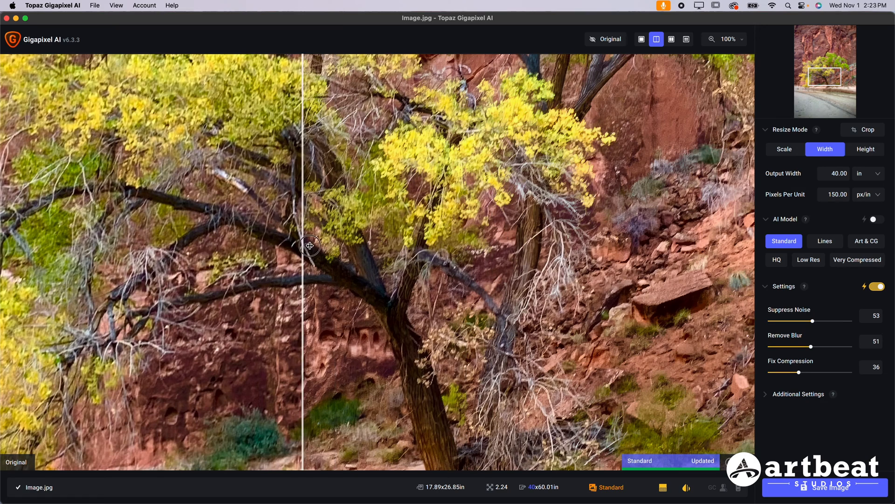
left_click_drag(310, 247, 435, 266)
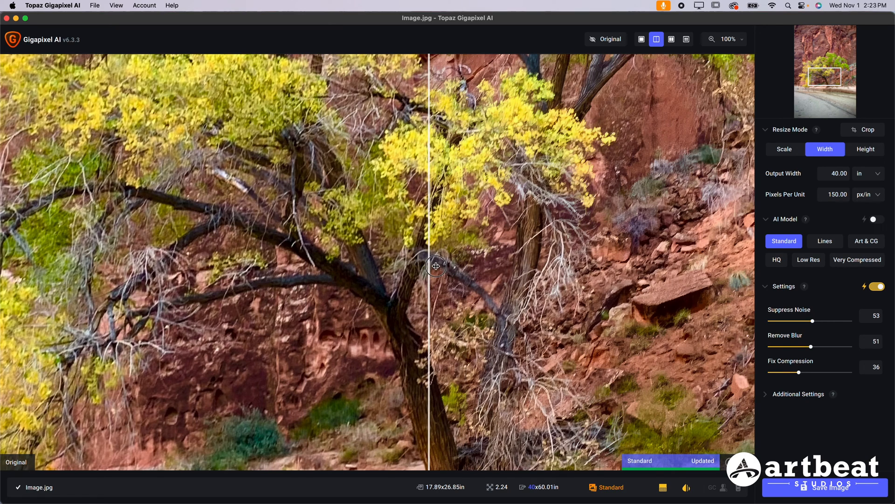
left_click_drag(435, 266, 344, 259)
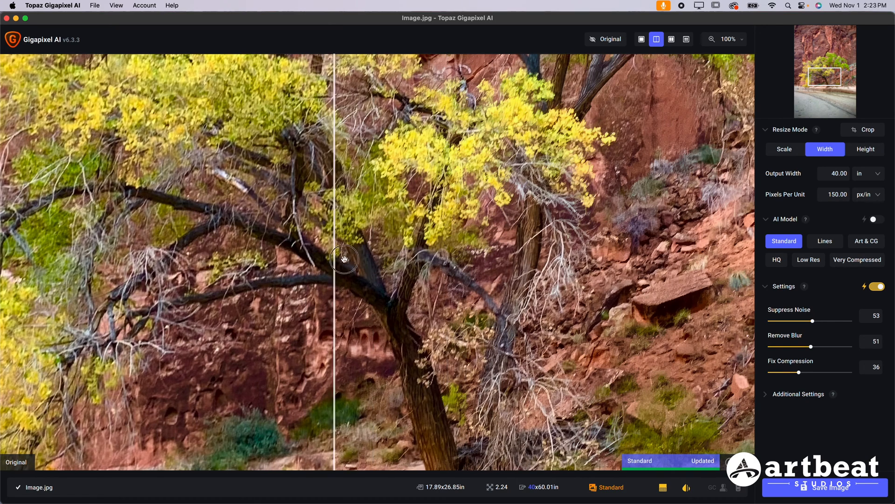
left_click_drag(344, 258, 404, 240)
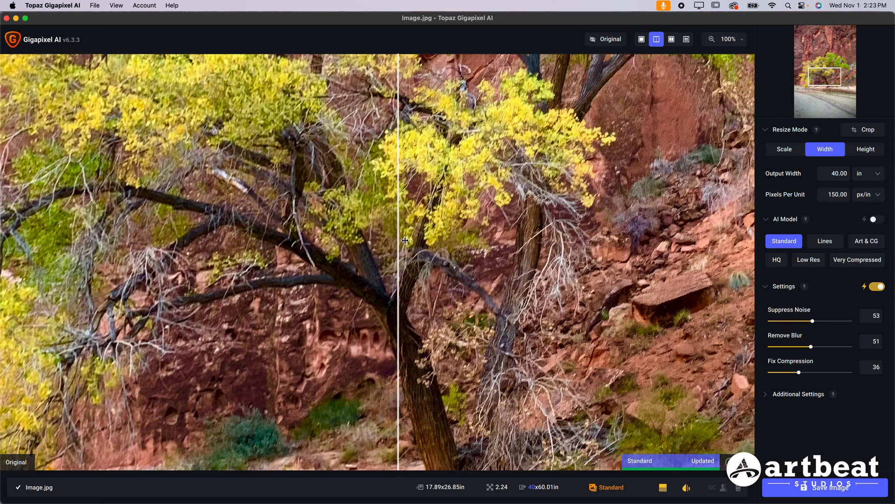
left_click(725, 39)
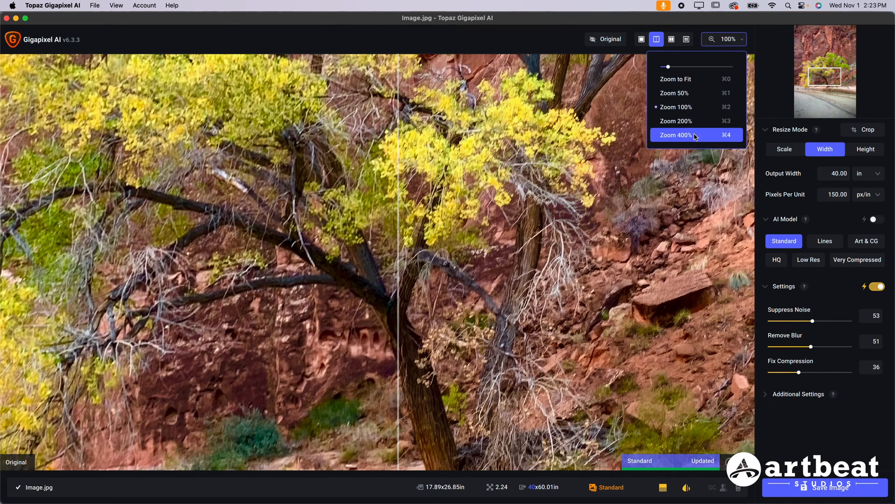
left_click(675, 134)
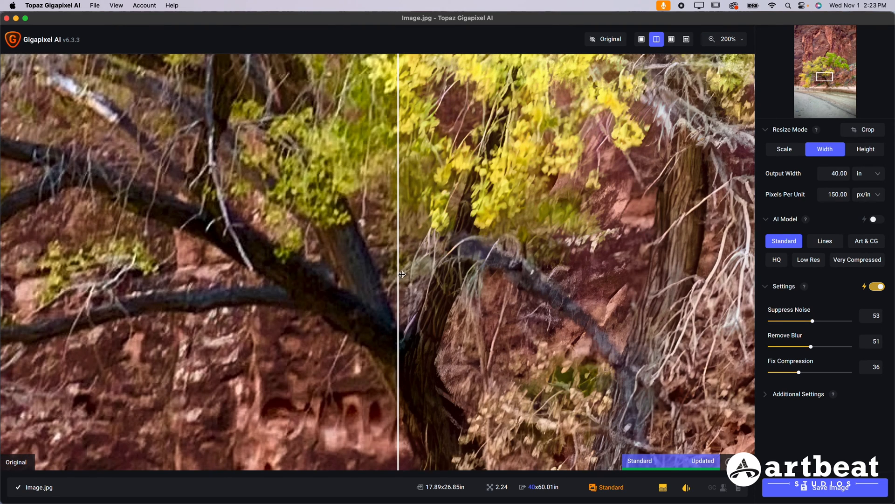
left_click_drag(401, 274, 524, 260)
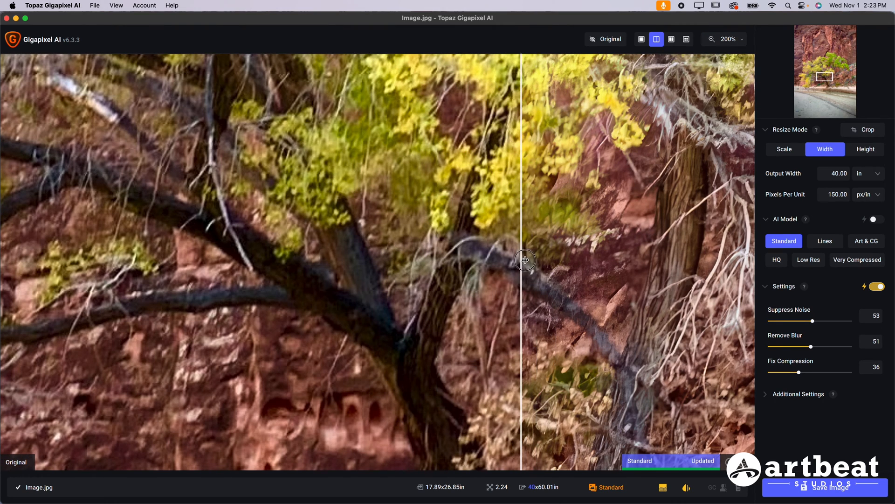
left_click_drag(523, 260, 120, 266)
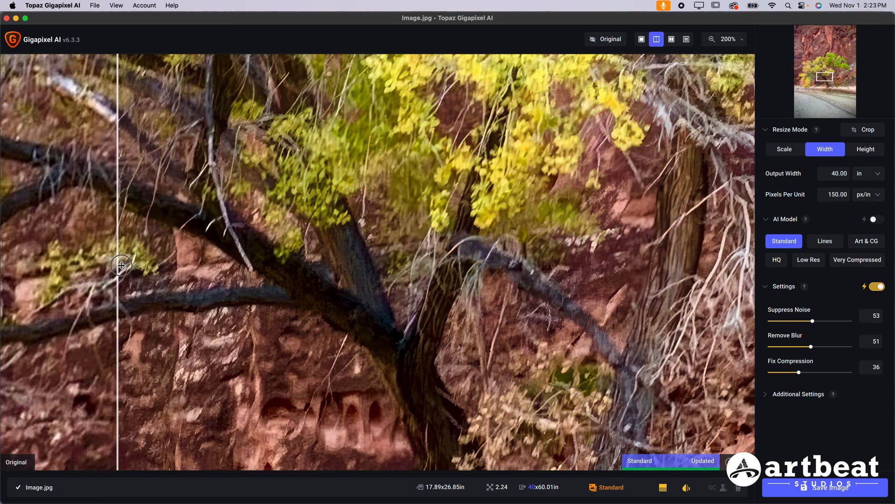
left_click_drag(121, 265, 495, 274)
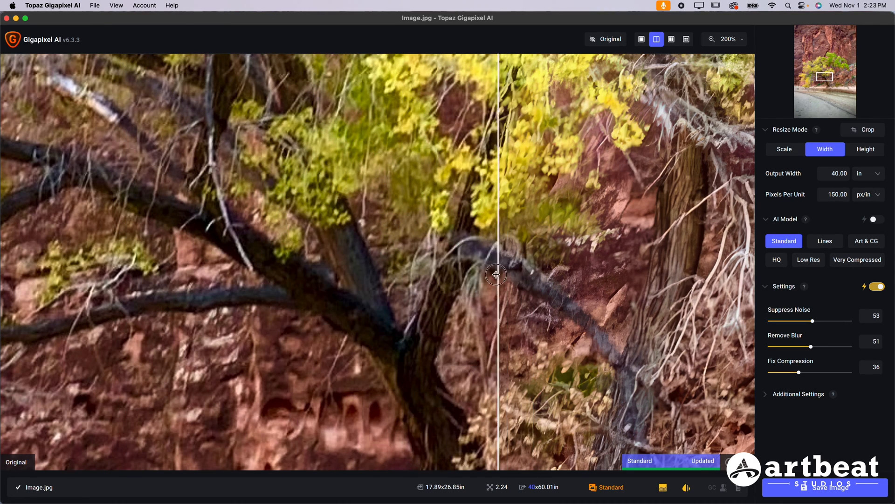
left_click_drag(495, 274, 240, 311)
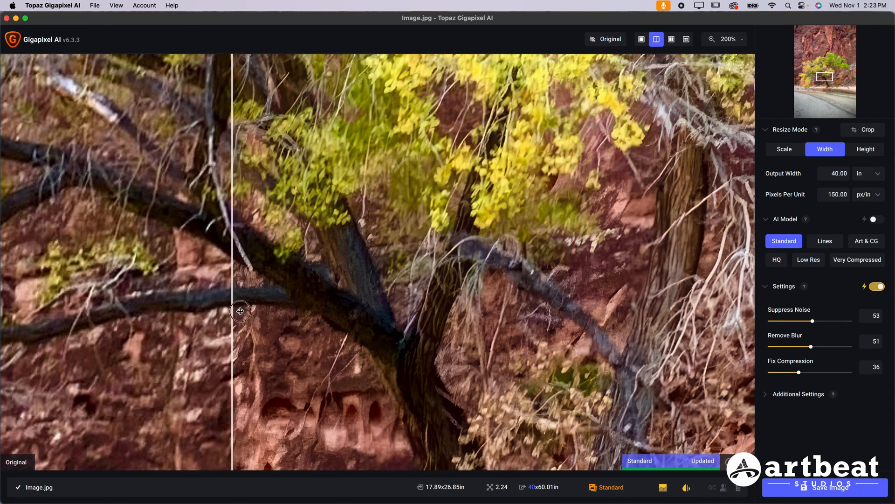
left_click_drag(240, 312, 401, 313)
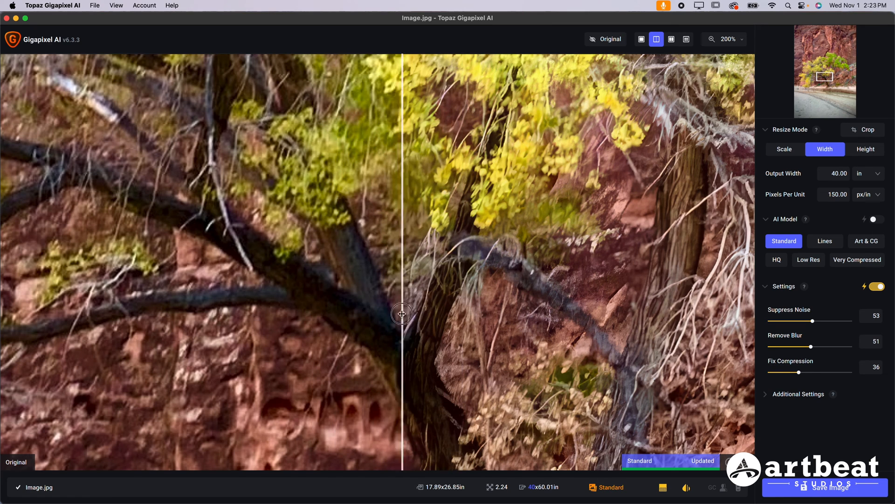
left_click_drag(403, 313, 202, 292)
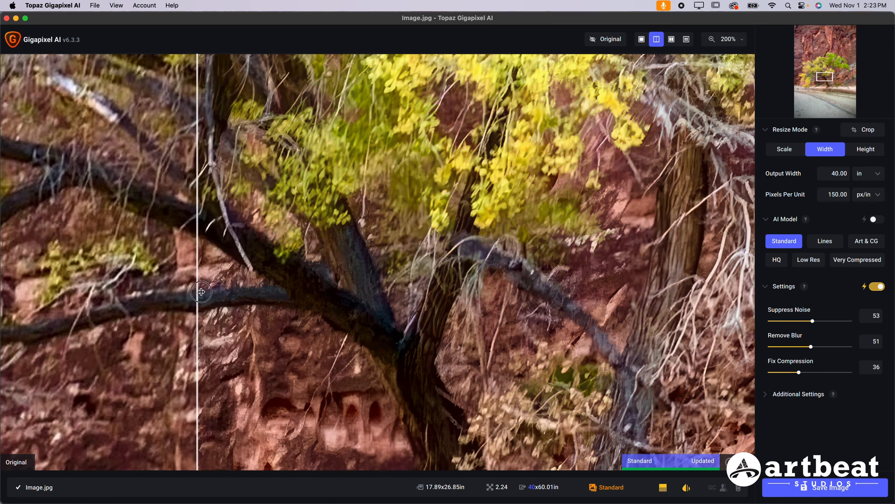
mouse_move(672, 12)
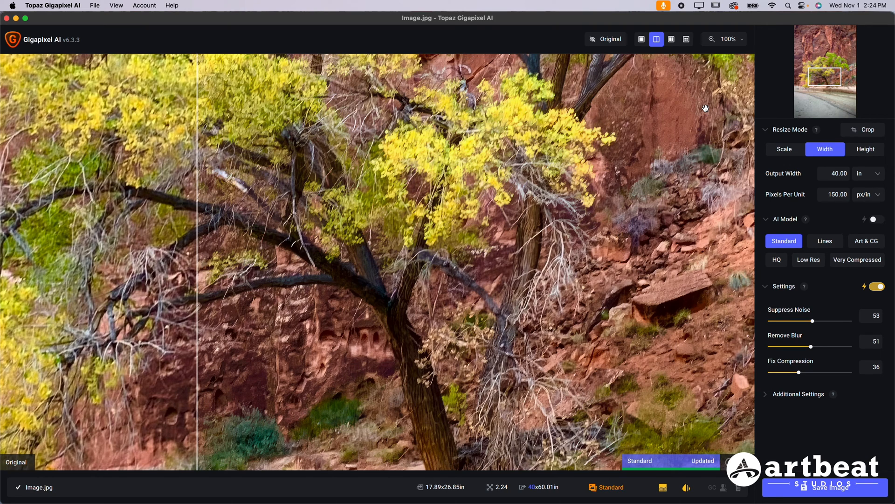
mouse_move(252, 230)
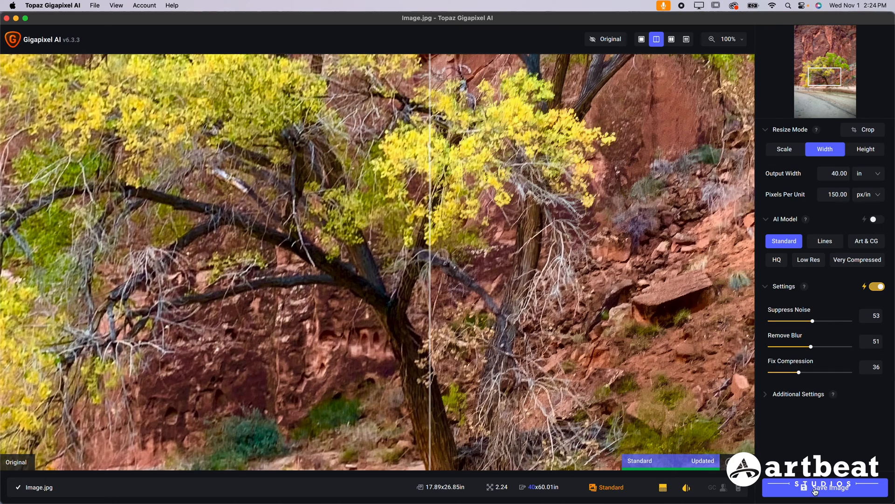
Save the upscaled tree as a JPG with the sRGB color profile.
left_click(824, 487)
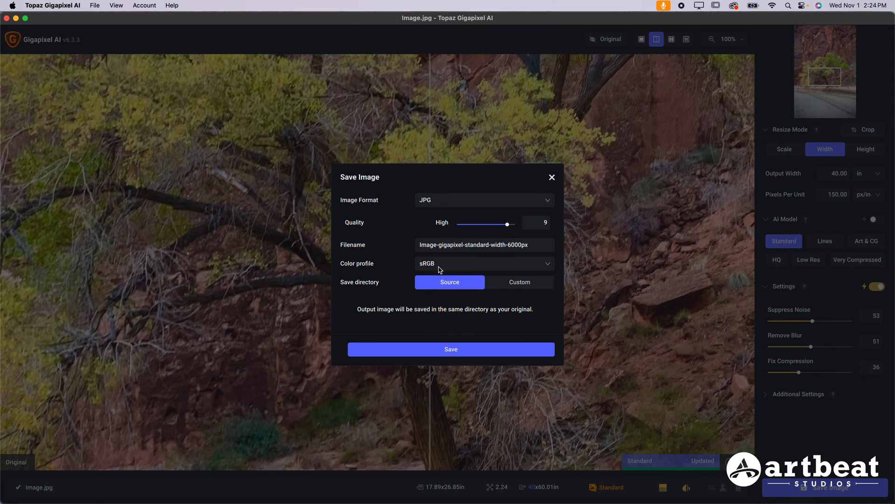
left_click(483, 200)
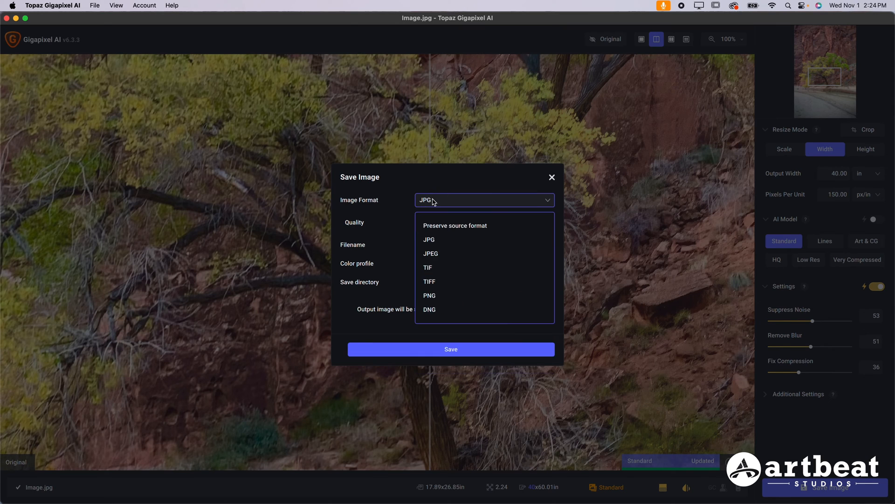
left_click(429, 240)
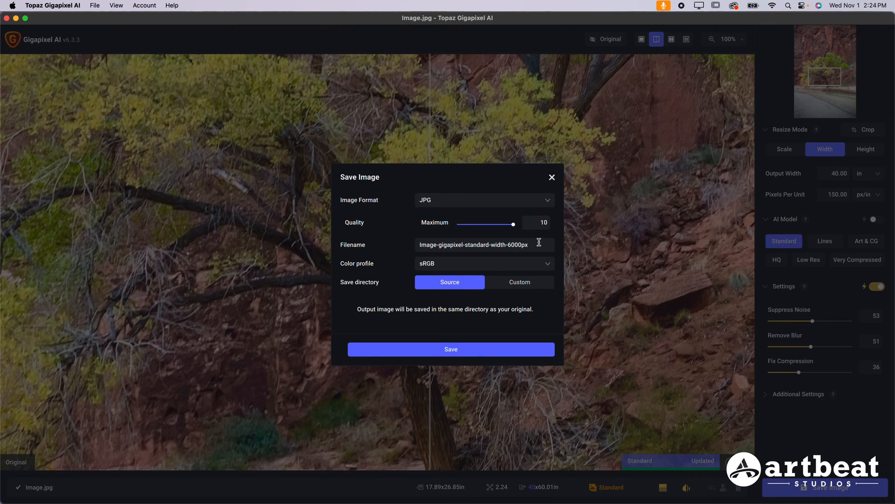
mouse_move(527, 271)
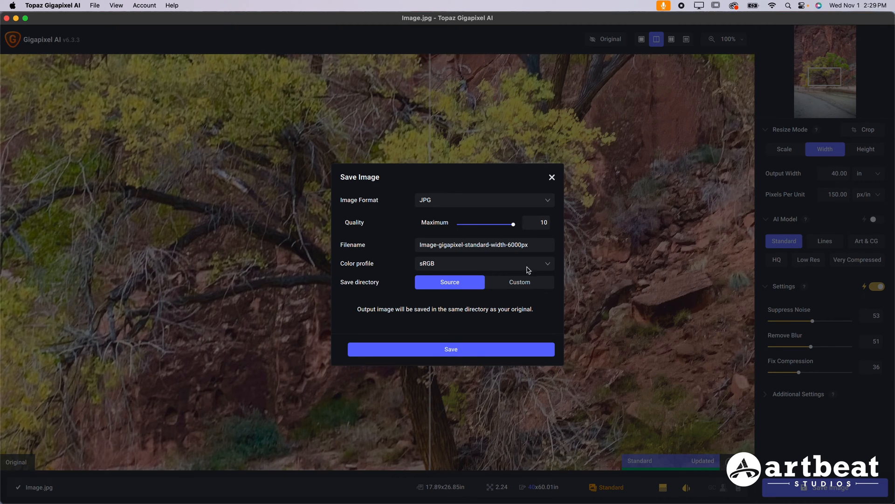
left_click(484, 263)
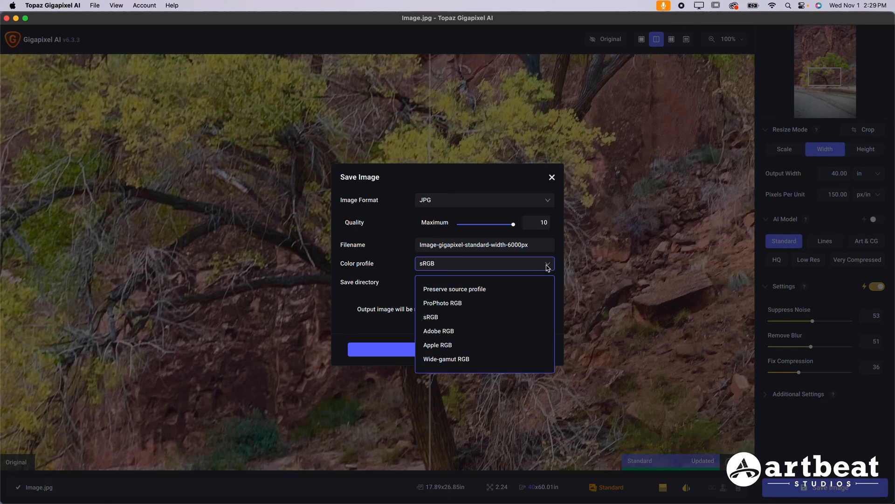
left_click(439, 330)
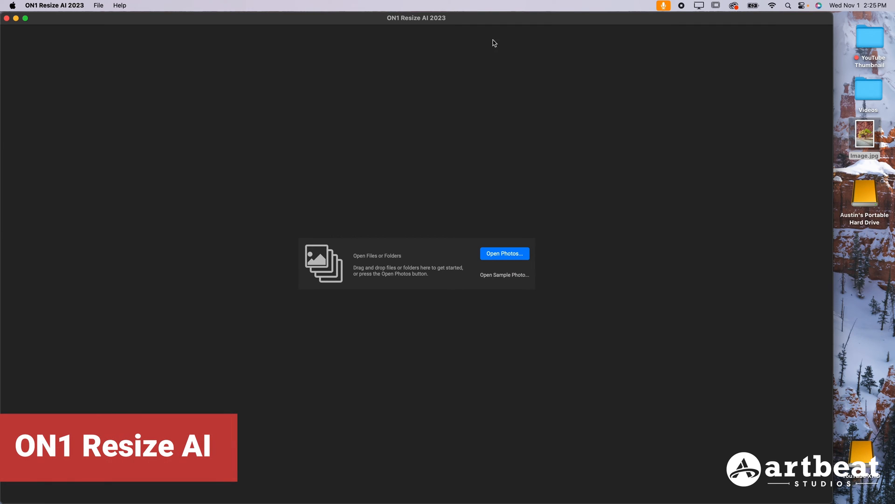
mouse_move(439, 28)
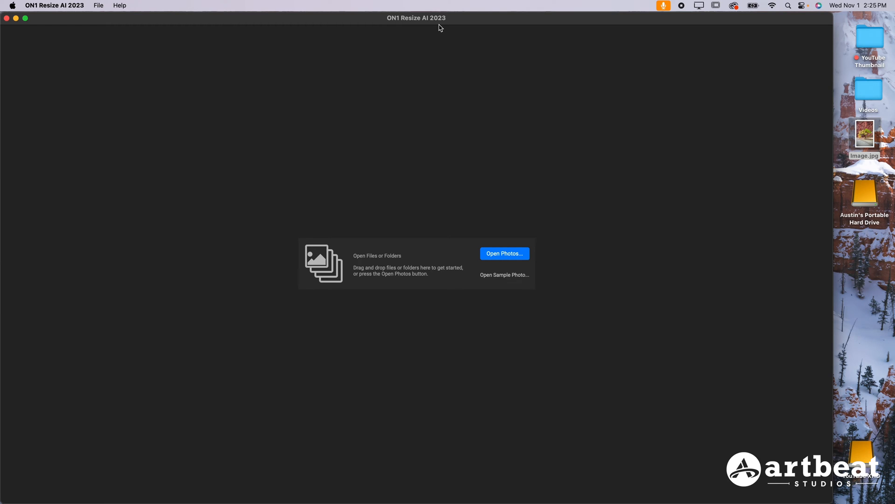
mouse_move(783, 176)
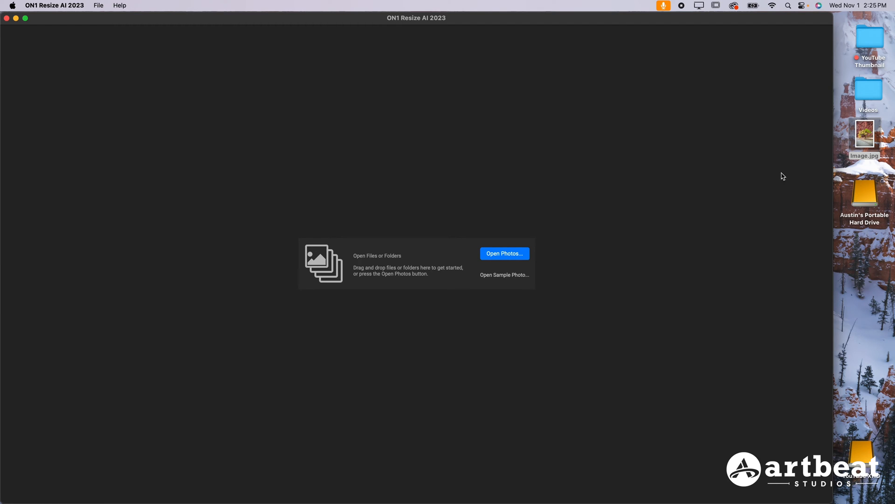
Open Image.jpg from the Desktop in ON1 Resize AI.
left_click(505, 253)
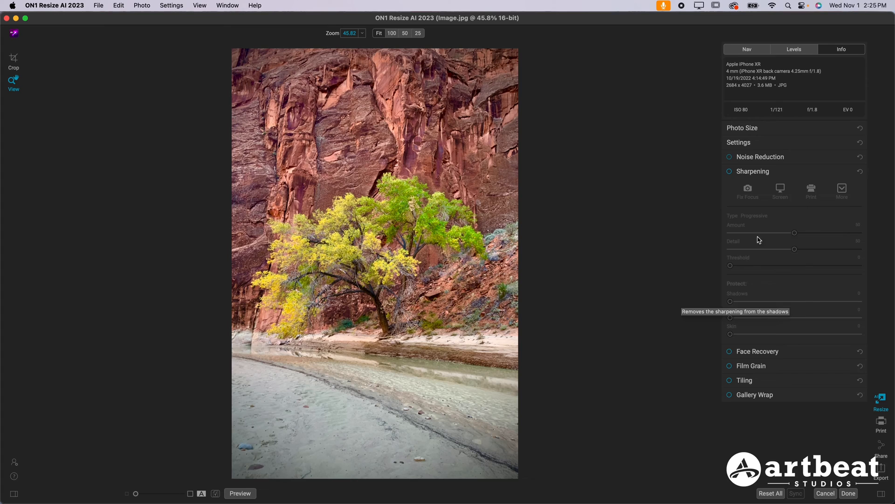
Set Photo Size to 40 inches wide at 150 pixels/inch, about 40 × 60 in.
left_click(742, 128)
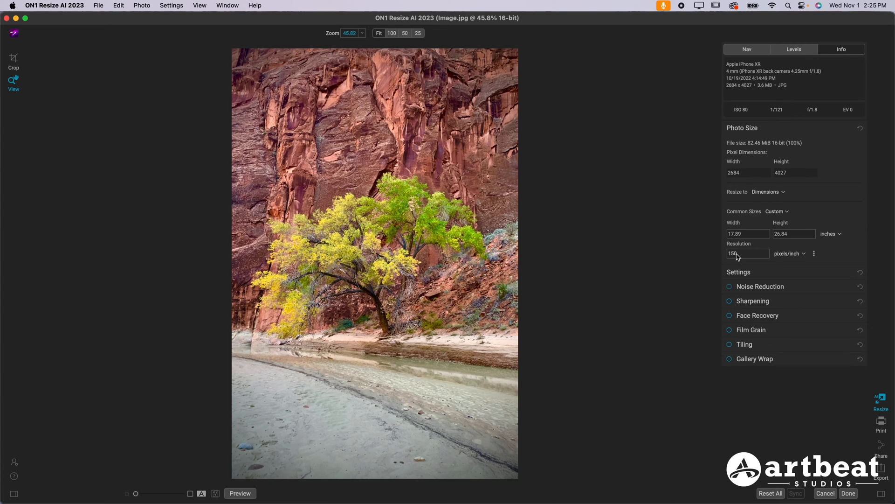
left_click(790, 253)
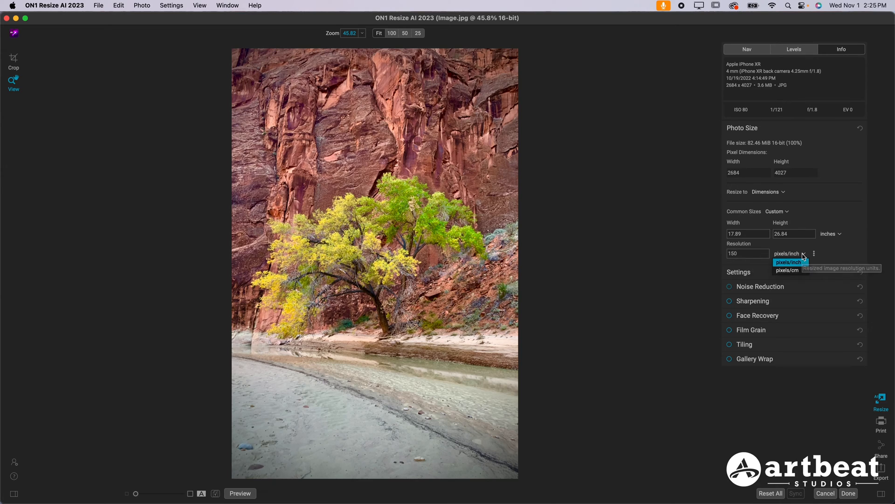
left_click(789, 262)
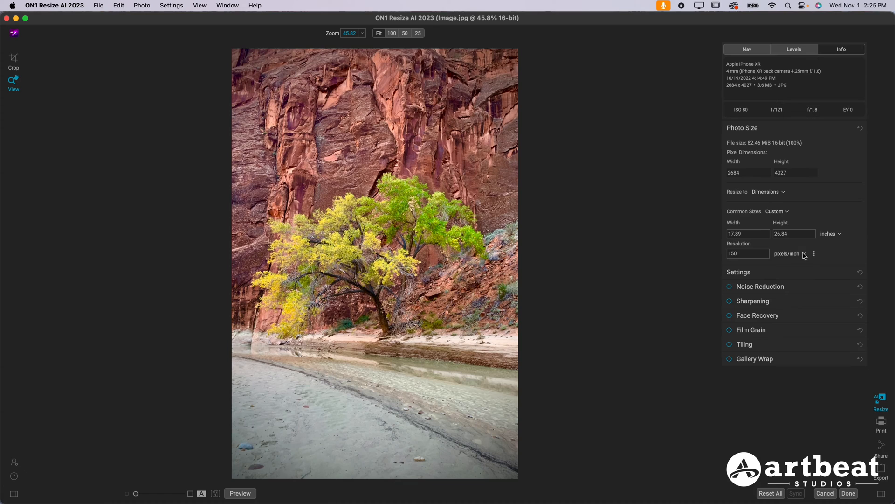
left_click(828, 233)
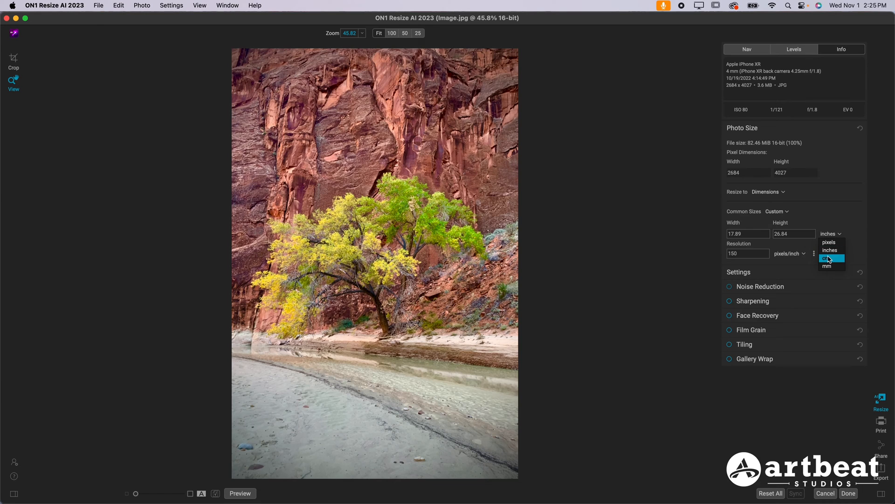
mouse_move(830, 250)
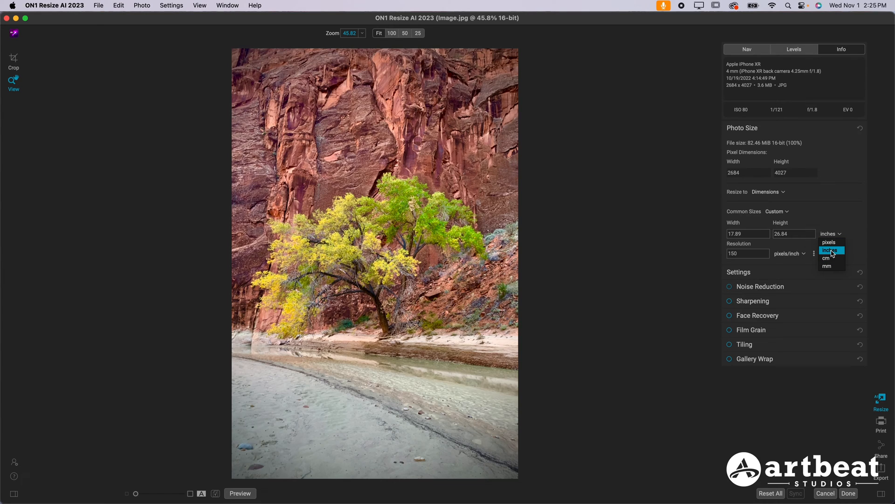
mouse_move(828, 242)
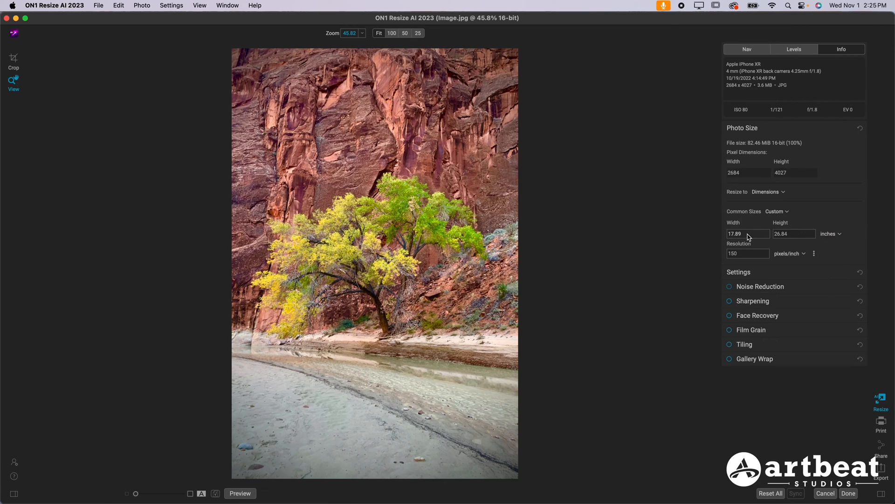
type("40")
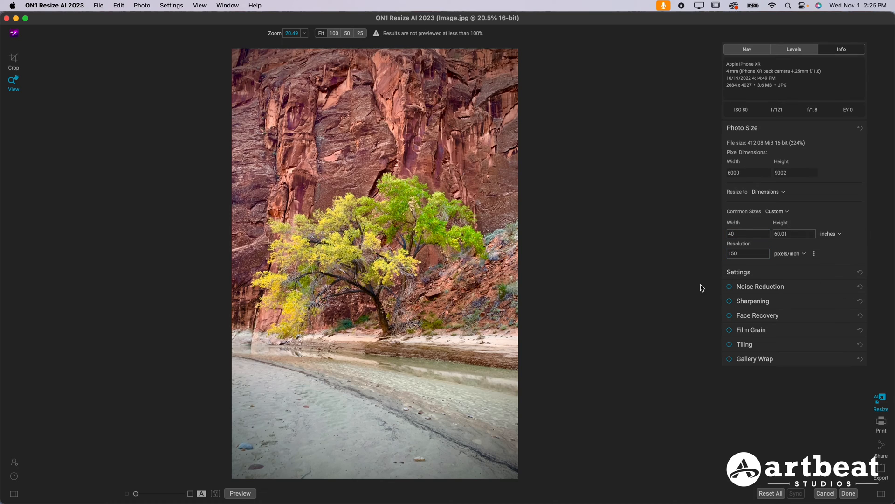
mouse_move(745, 285)
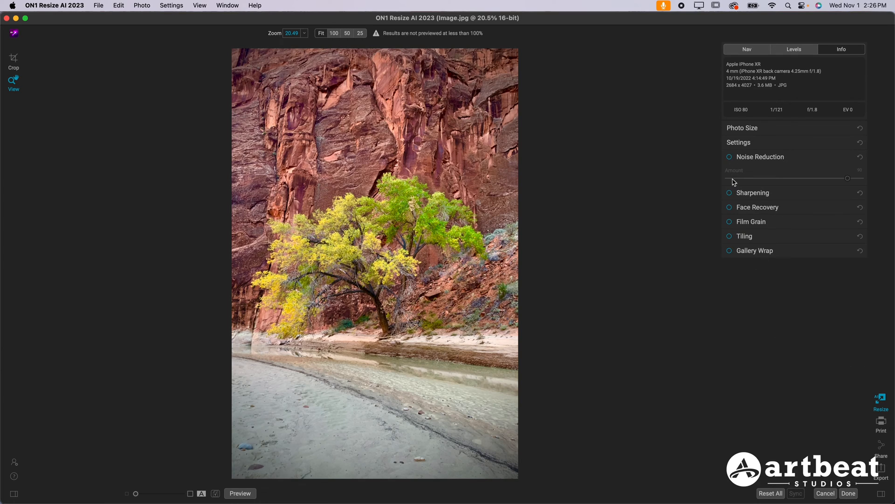
mouse_move(398, 221)
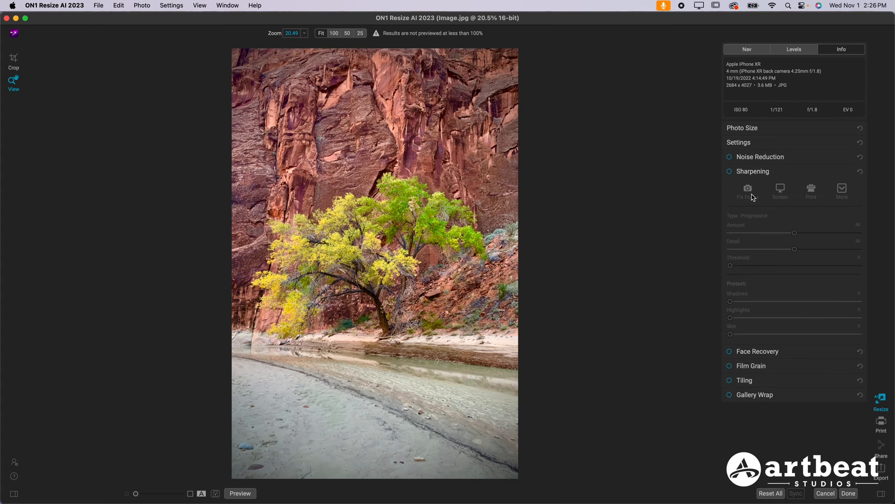
Enable sharpening with the Print preset, viewing the tree at 100%.
left_click(730, 172)
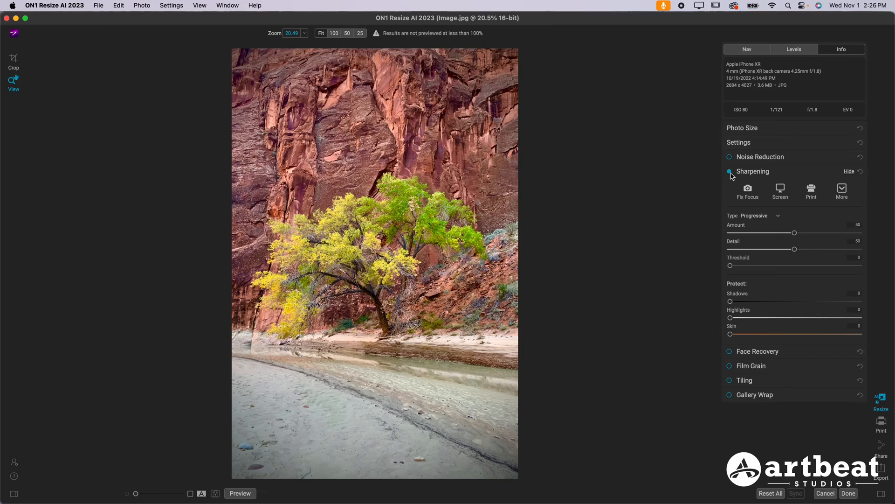
left_click(391, 33)
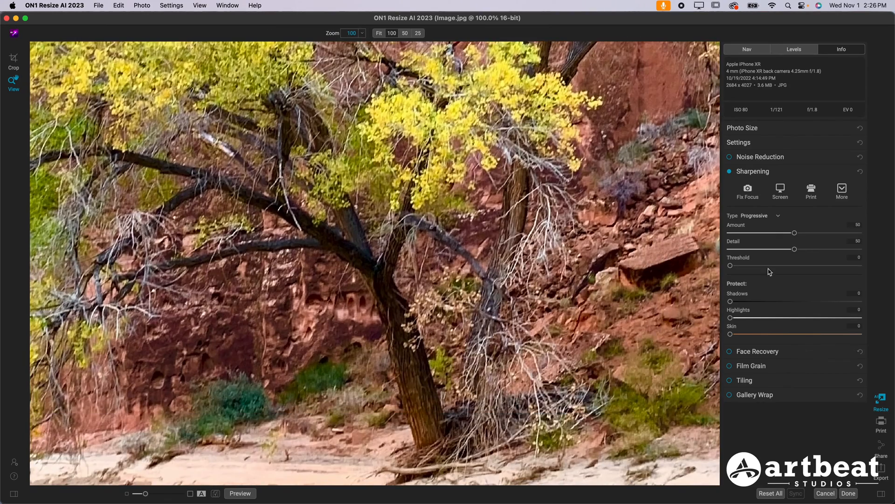
left_click(811, 191)
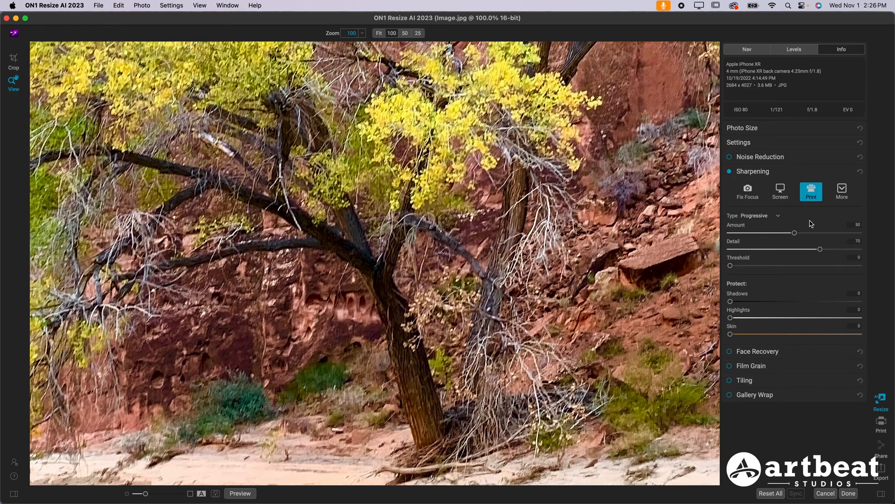
left_click(753, 216)
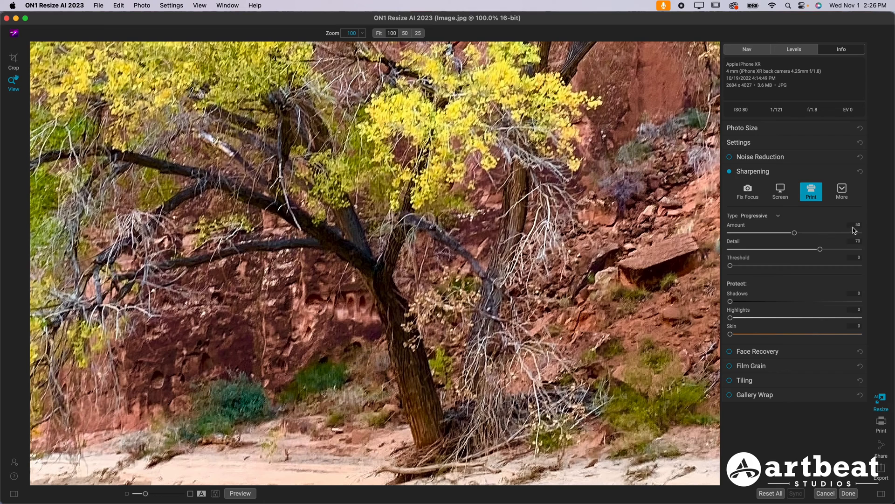
mouse_move(733, 272)
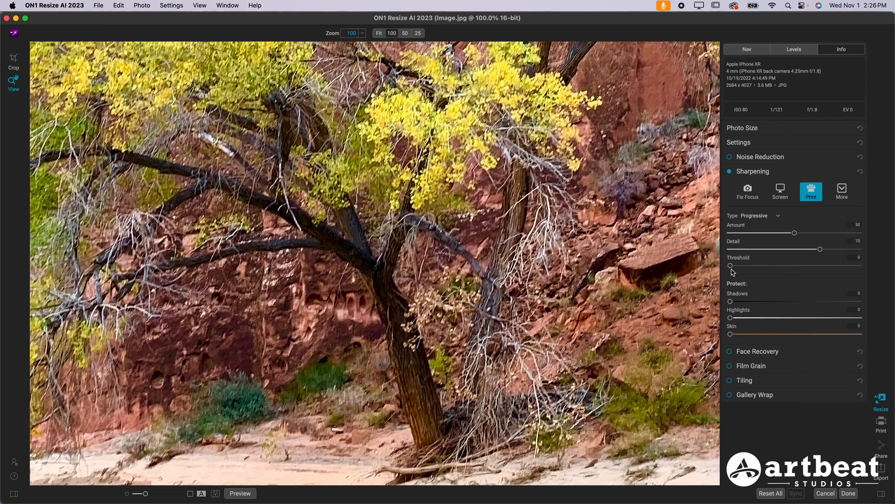
Set sharpening threshold 10, detail 100, and bring amount back to 50.
left_click_drag(730, 265, 751, 265)
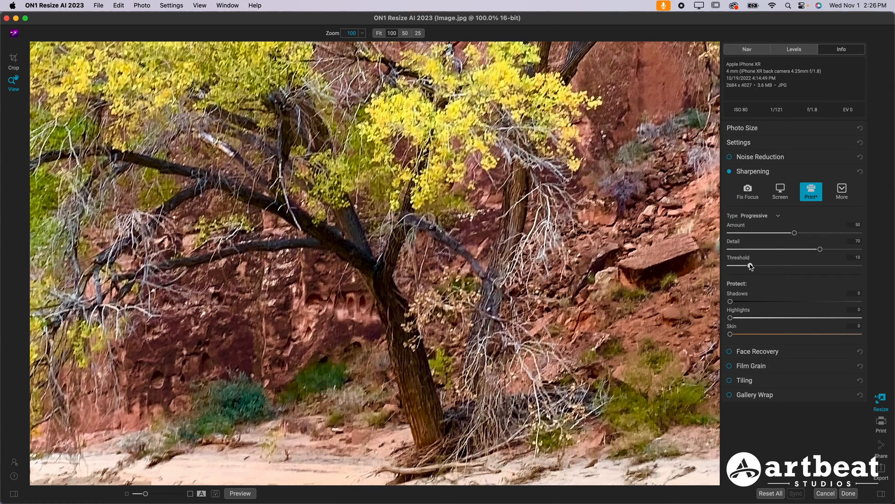
left_click_drag(820, 249, 859, 249)
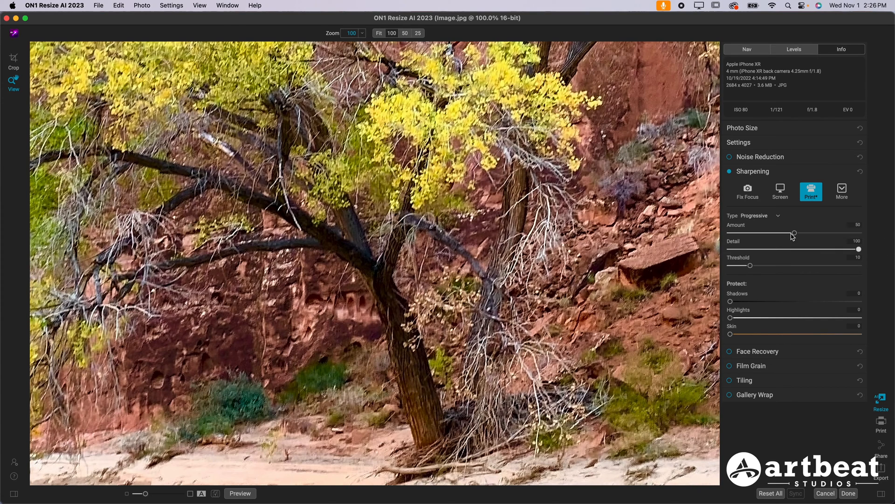
left_click_drag(793, 232, 812, 232)
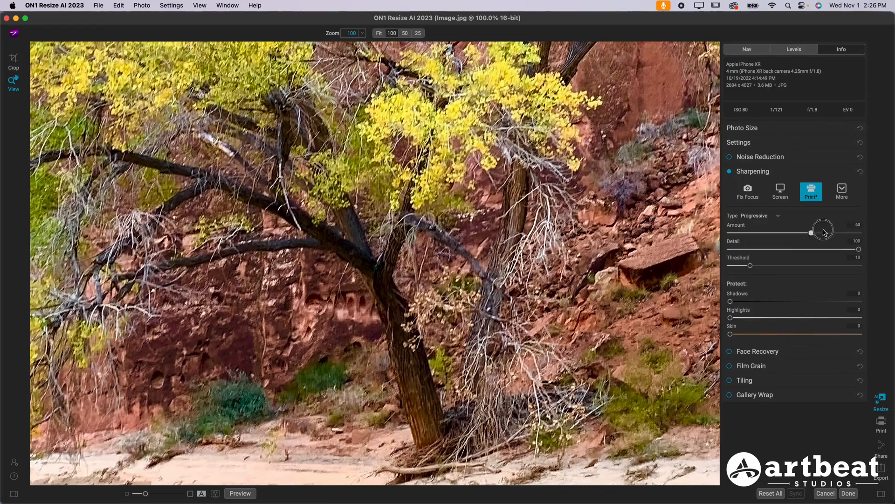
left_click_drag(811, 233, 858, 233)
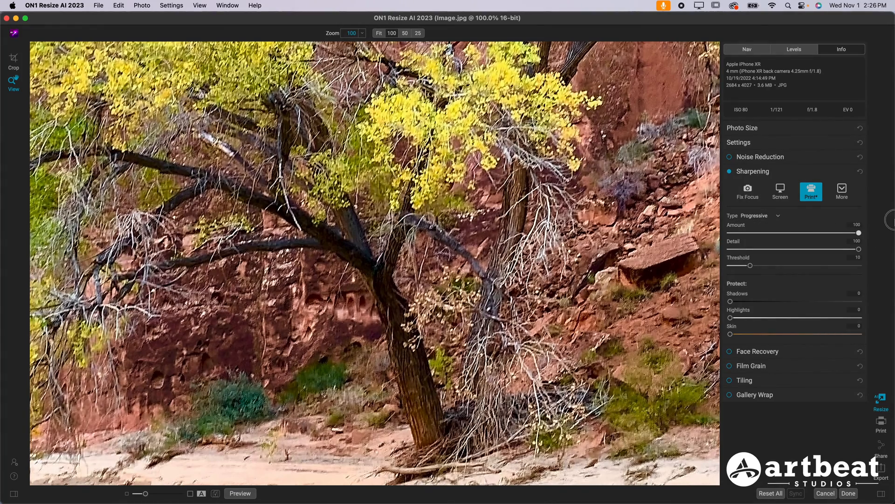
left_click(730, 171)
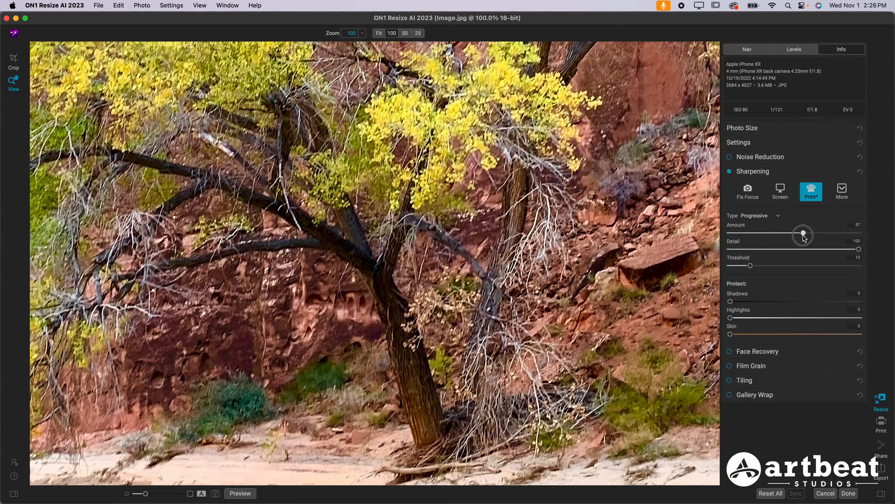
left_click_drag(803, 234, 793, 234)
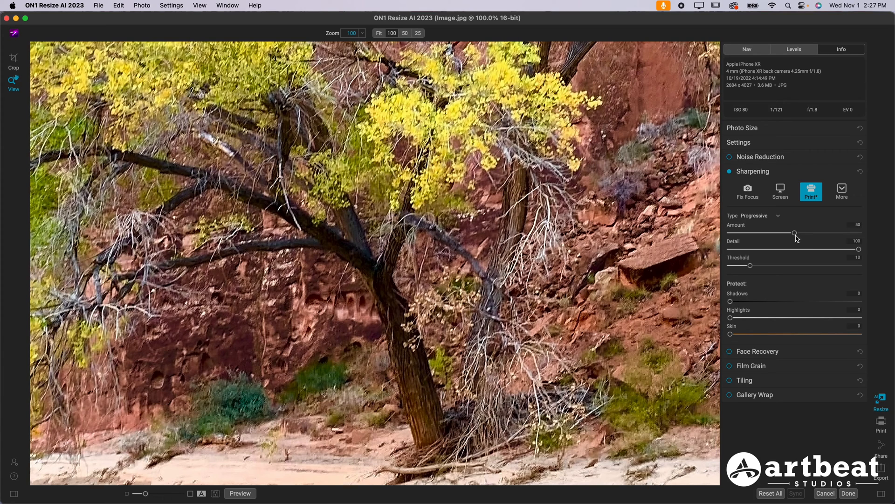
mouse_move(796, 233)
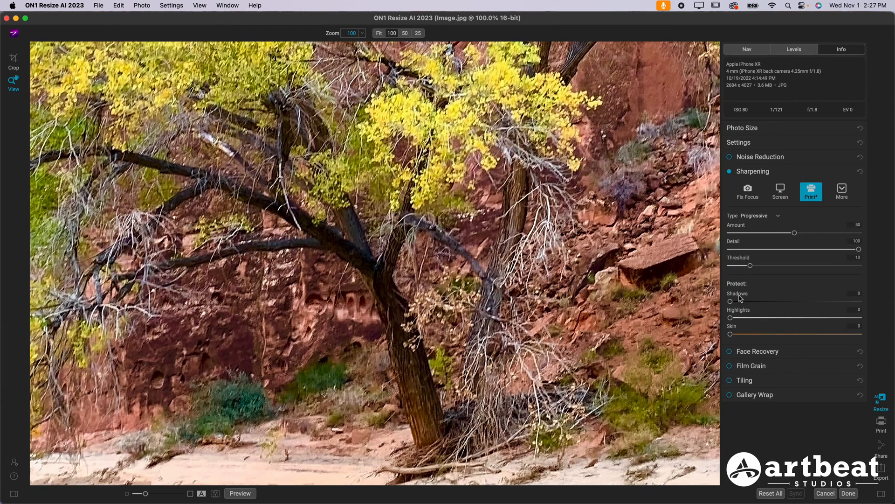
mouse_move(744, 324)
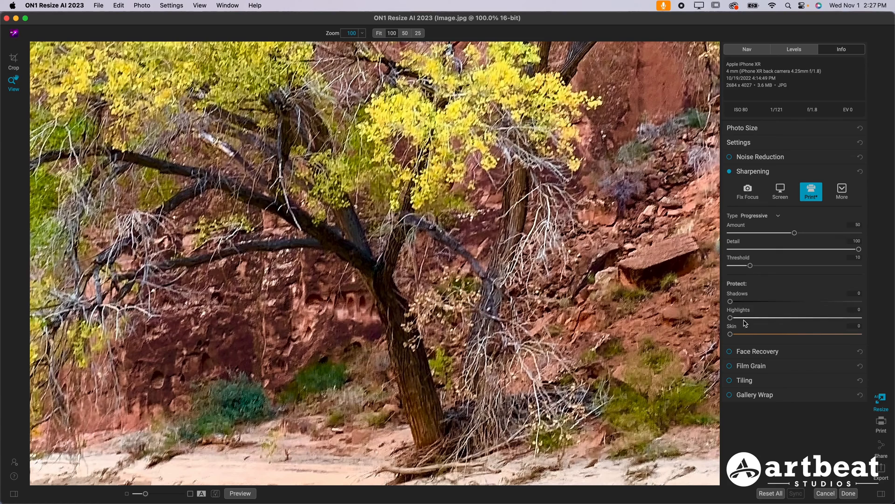
mouse_move(740, 330)
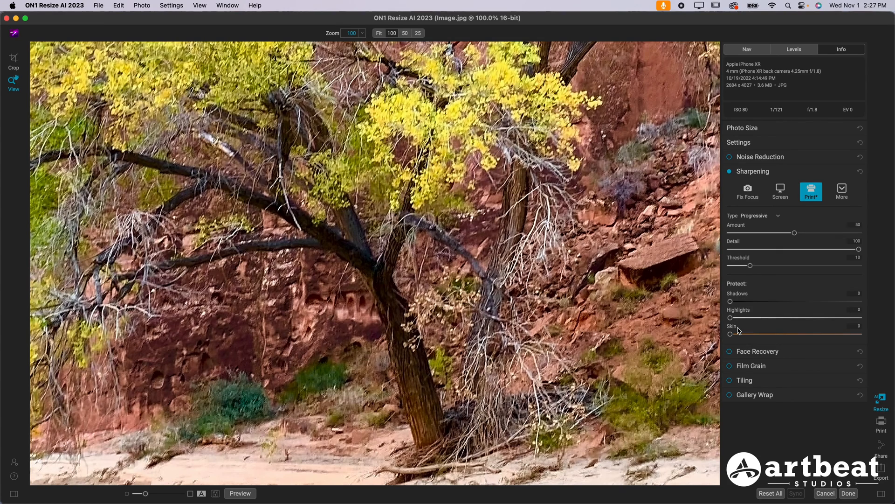
Zoom out to 50% to preview the whole sharpened tree.
left_click(321, 33)
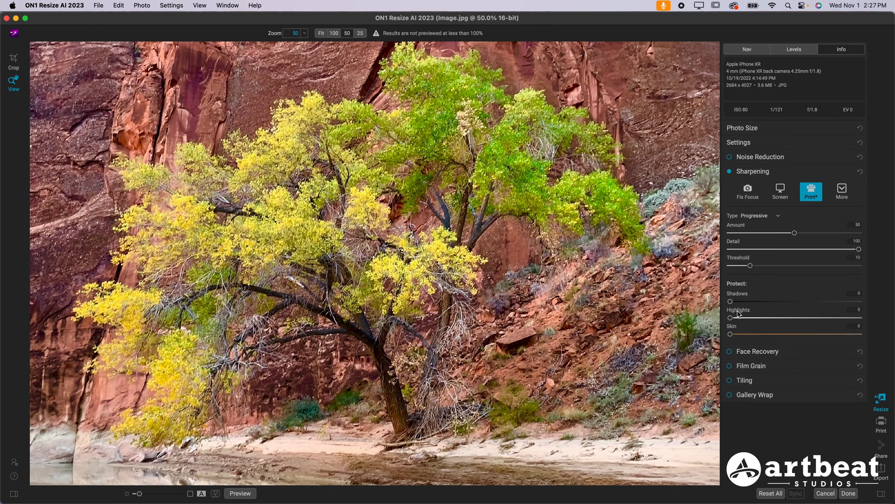
mouse_move(764, 319)
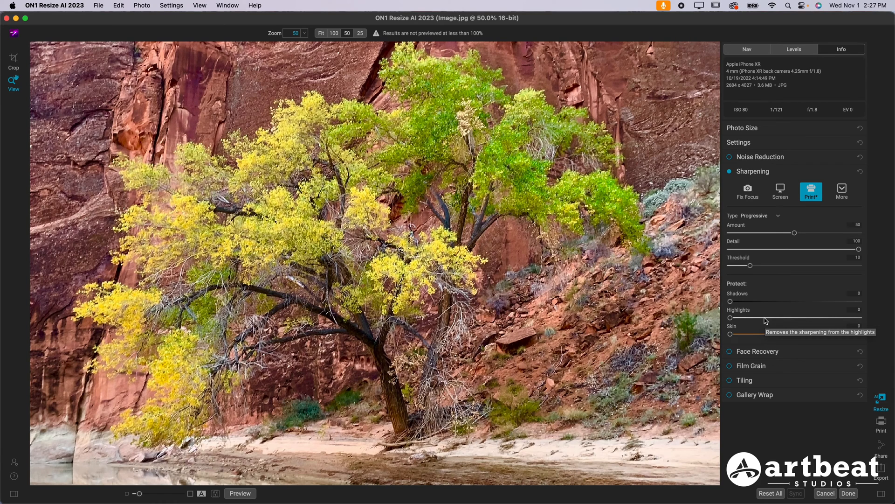
mouse_move(765, 320)
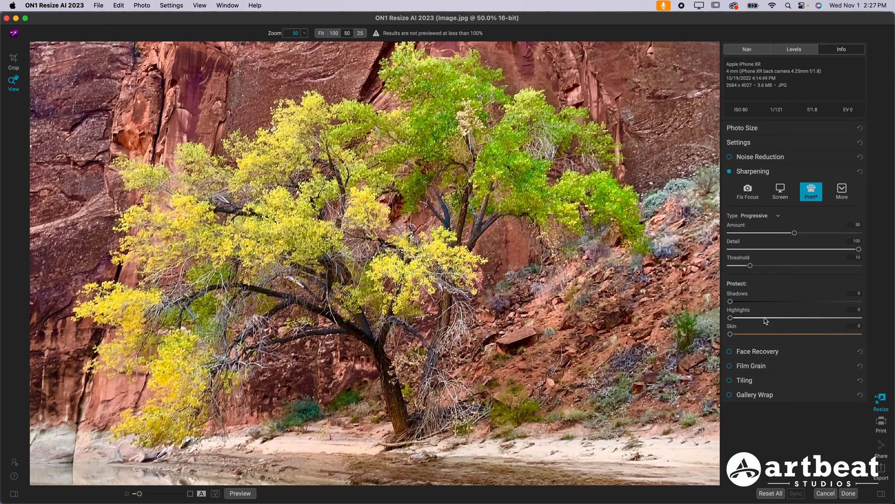
mouse_move(751, 329)
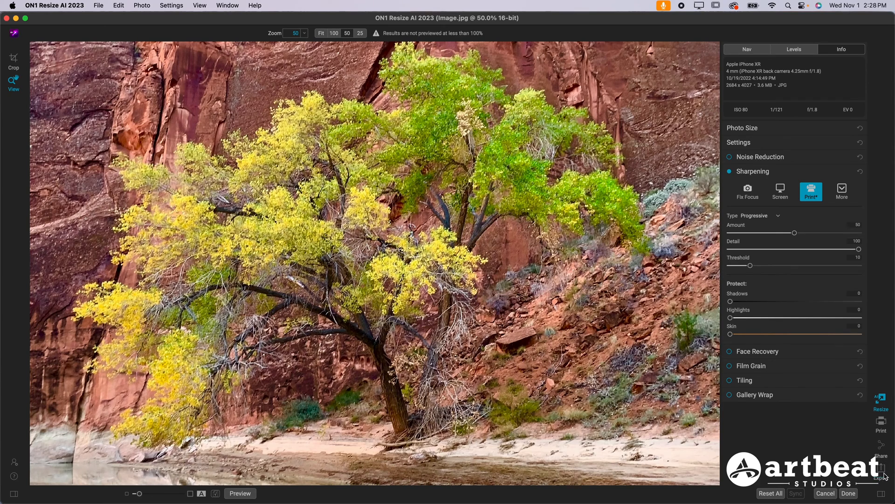
Export the sharpened photo as a quality-100 JPEG with the Adobe RGB (1998) profile to the print folder.
left_click(881, 471)
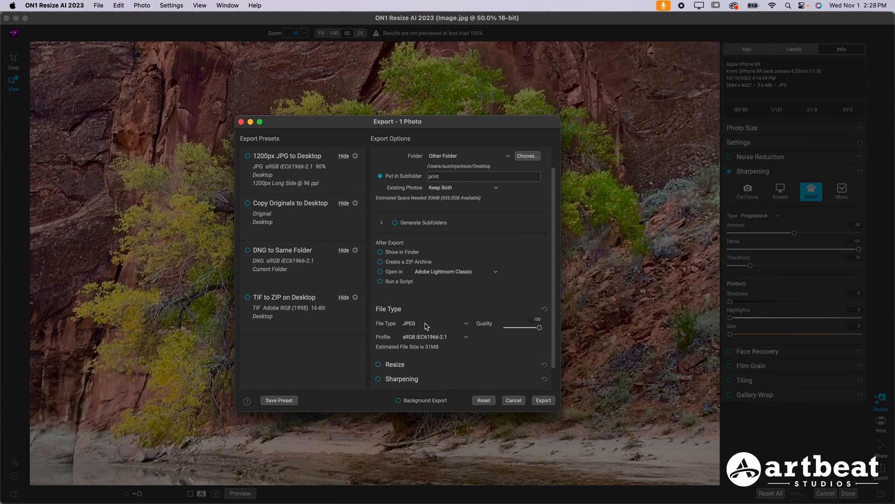
mouse_move(541, 327)
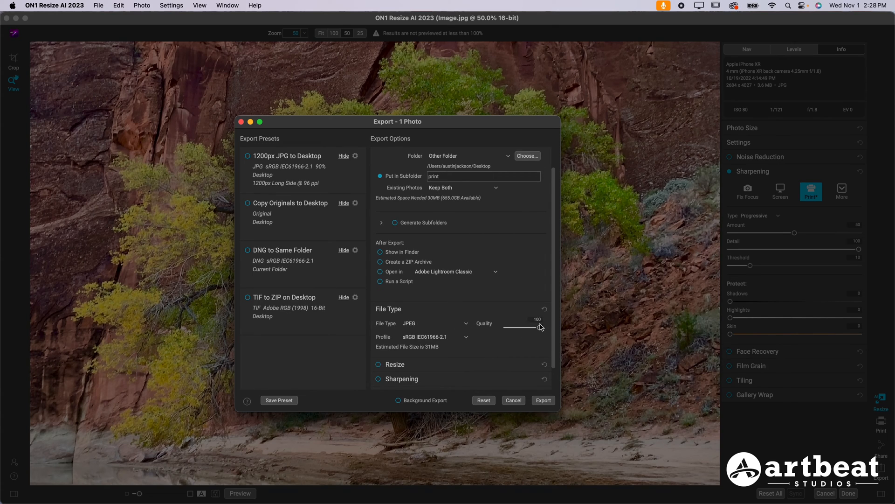
mouse_move(540, 330)
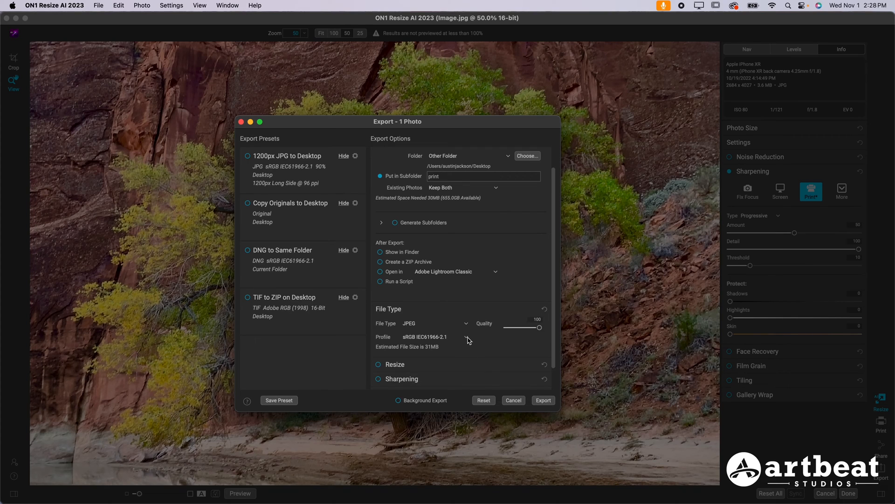
left_click(434, 337)
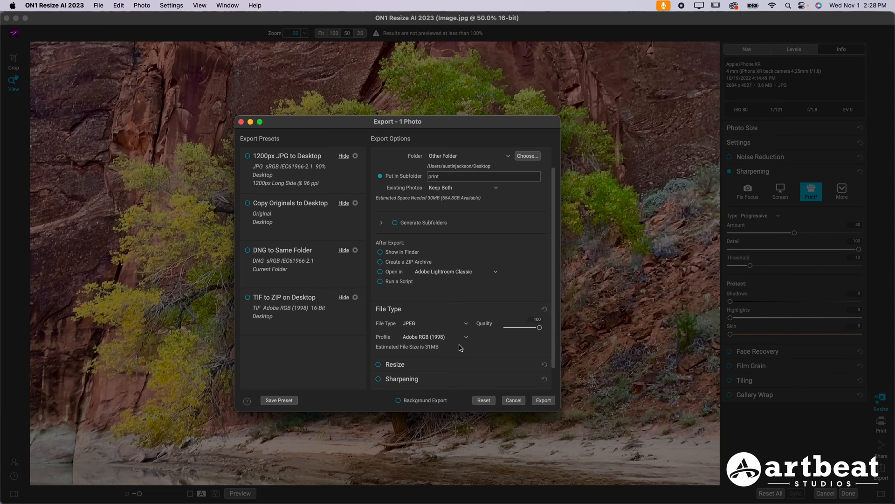
scroll("down", 3)
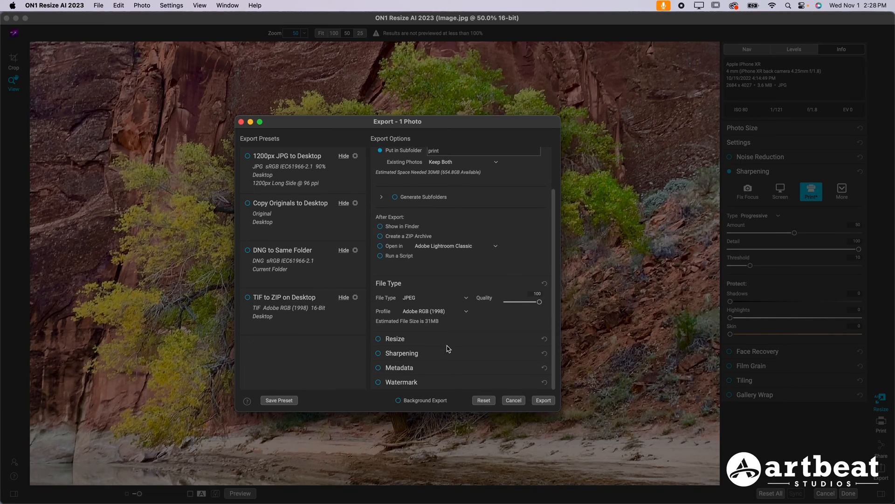
mouse_move(402, 378)
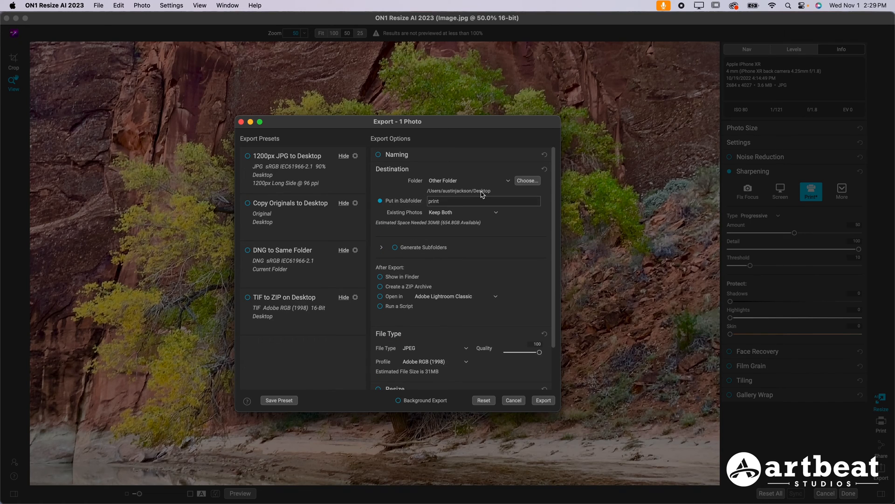
mouse_move(540, 412)
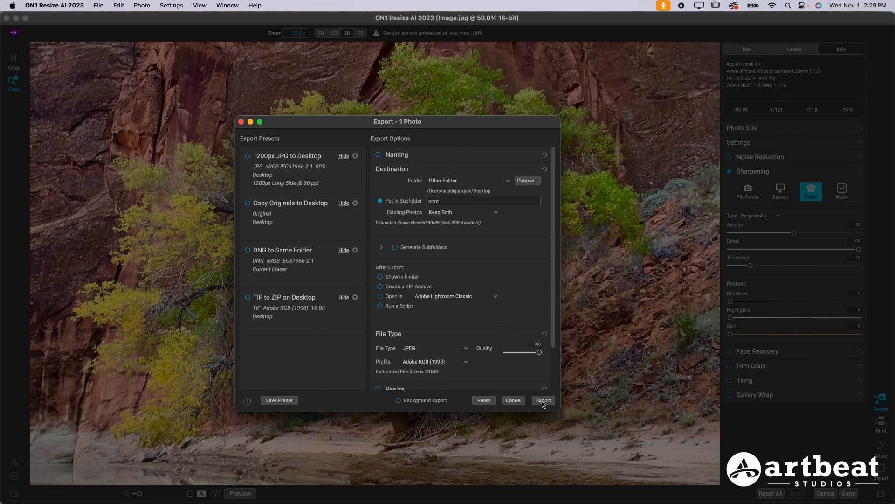
left_click(543, 400)
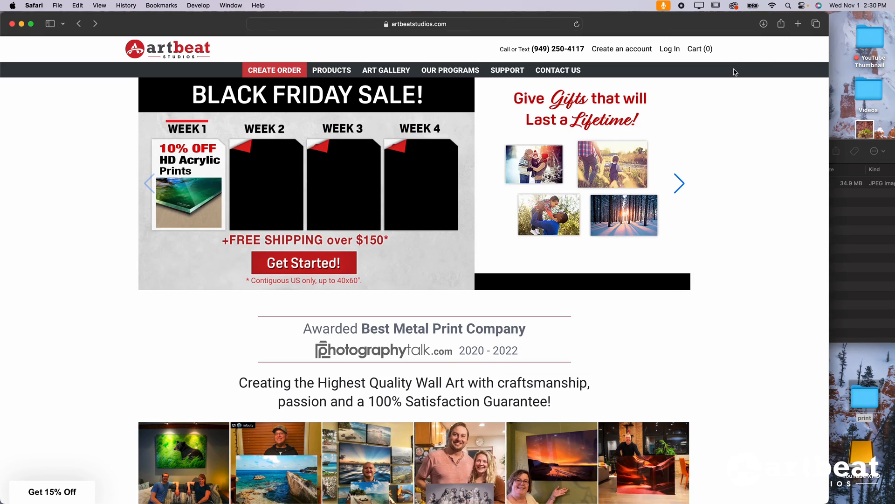
Create a new order, upload Image.jpg to the album and continue with that photo.
left_click(274, 69)
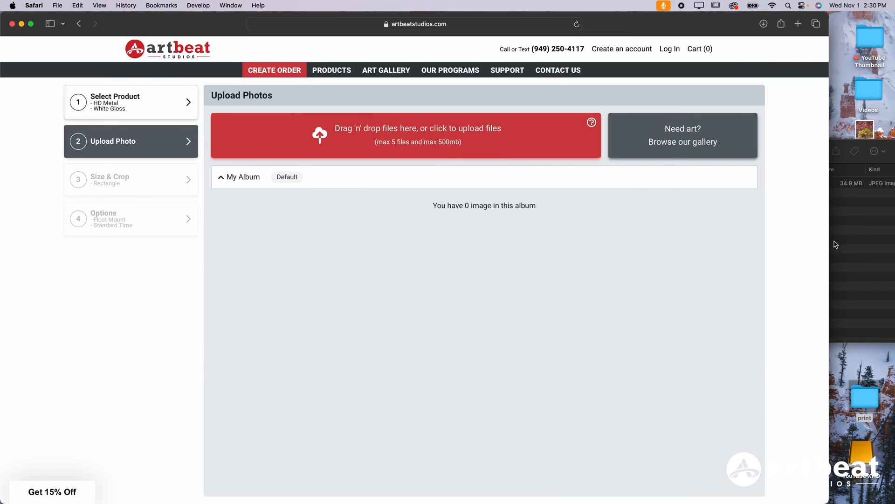
left_click_drag(617, 183, 368, 142)
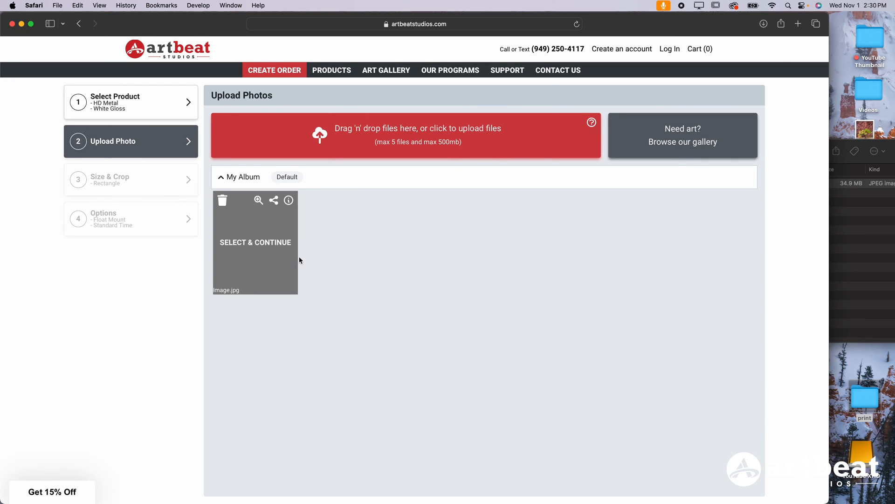
left_click(255, 243)
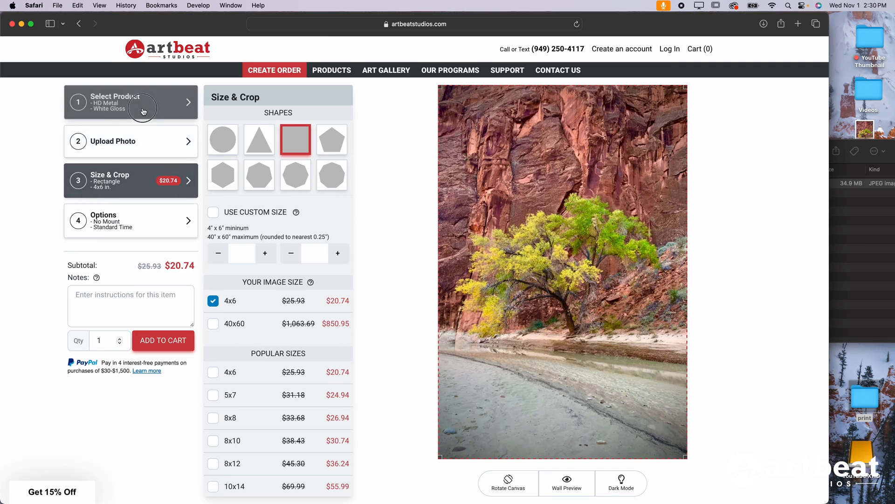
Confirm the product as an HD Metal print with the White Gloss surface.
left_click(131, 101)
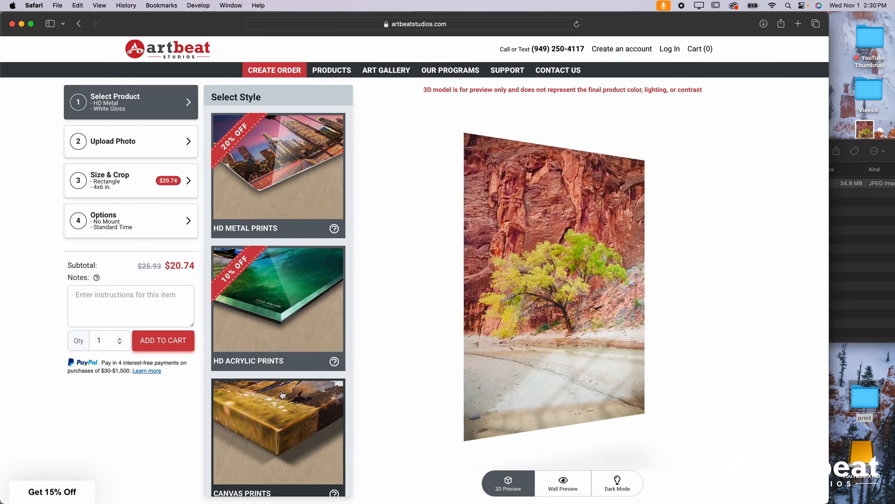
left_click(278, 171)
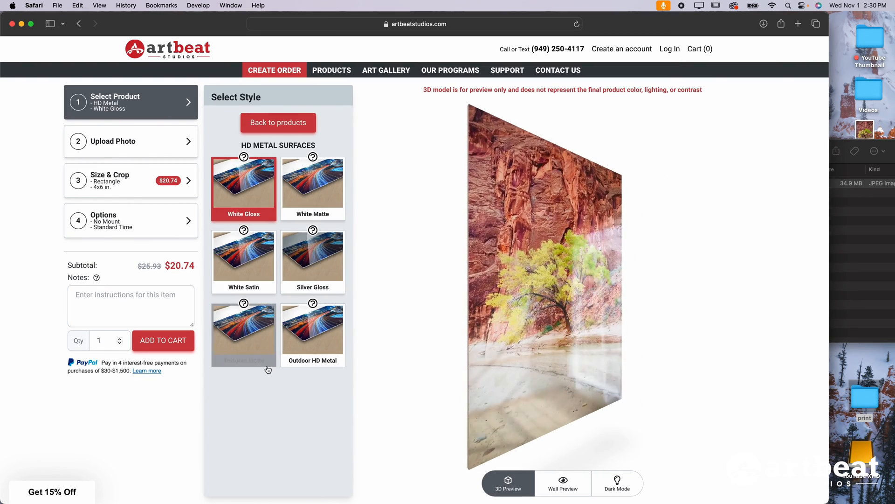
left_click(131, 220)
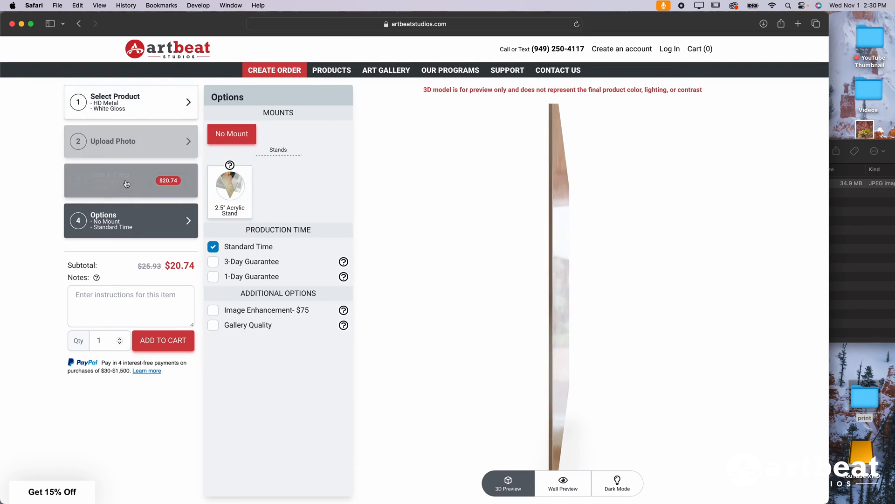
left_click(131, 180)
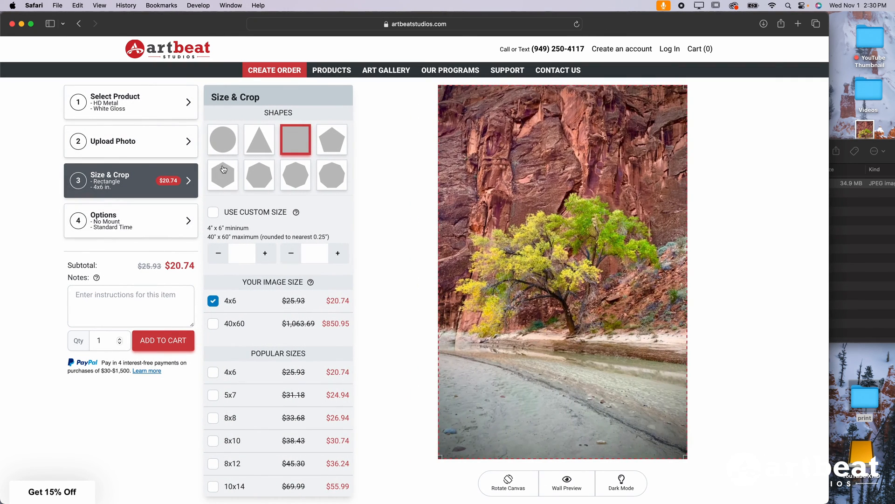
Keep a rectangle shape and size the print at 40×60 in, bringing the price to $850.95.
left_click(222, 139)
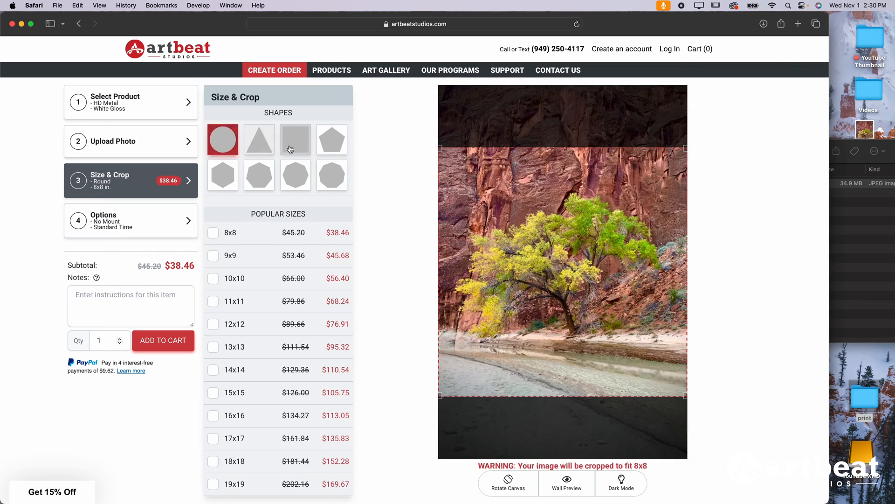
left_click(296, 139)
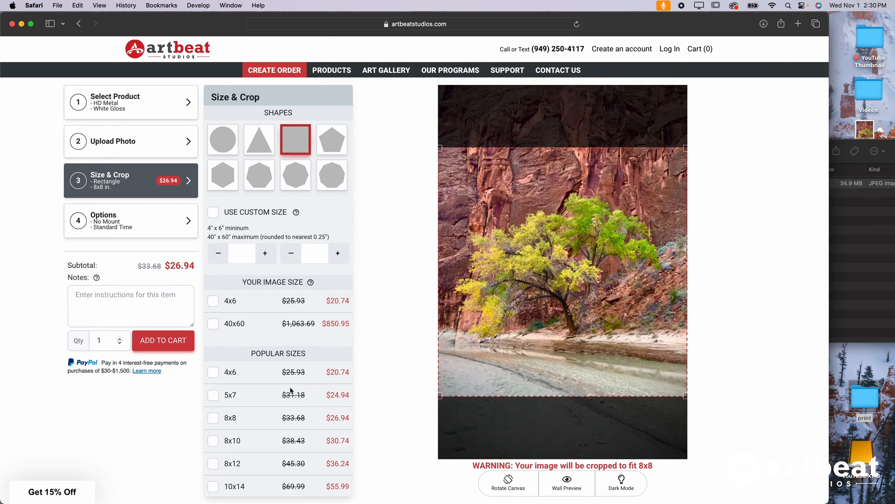
scroll("down", 3)
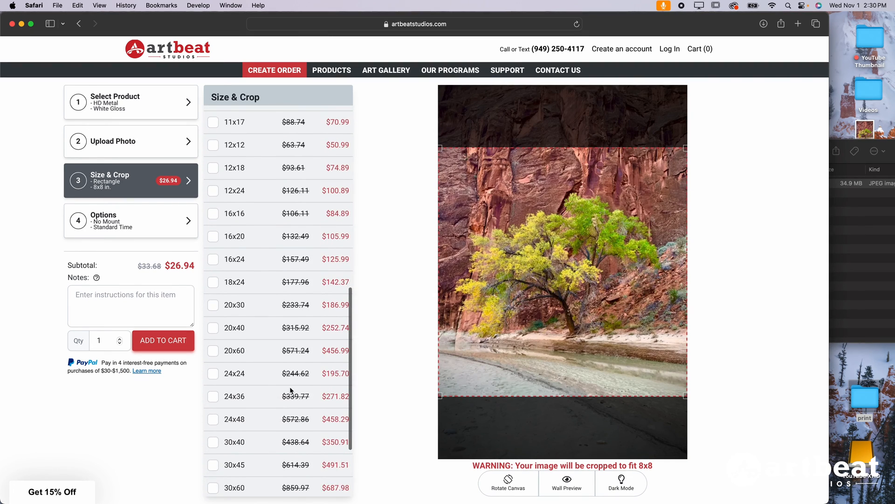
left_click(212, 469)
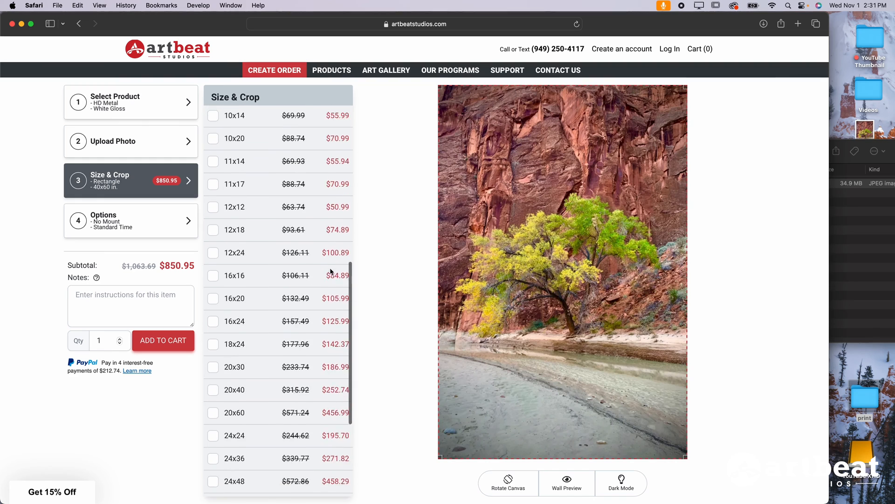
left_click(130, 220)
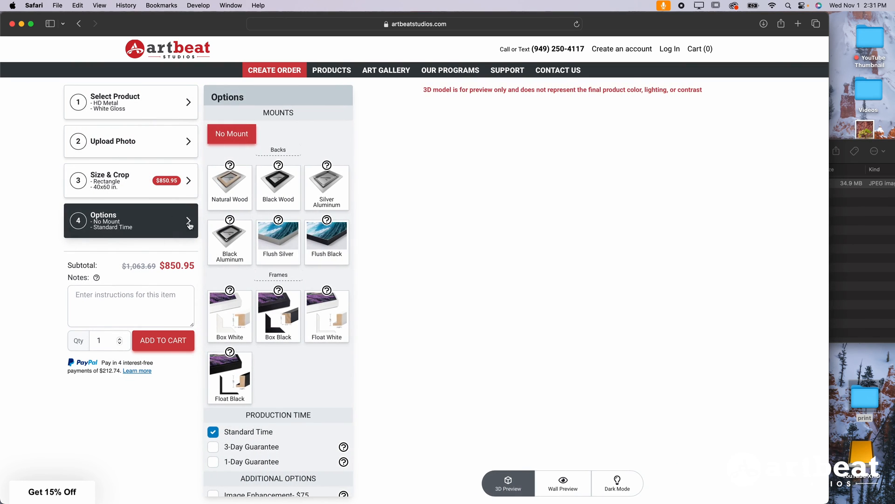
Add a Silver Aluminum back for $39.20, raising the subtotal to $890.15.
left_click(188, 221)
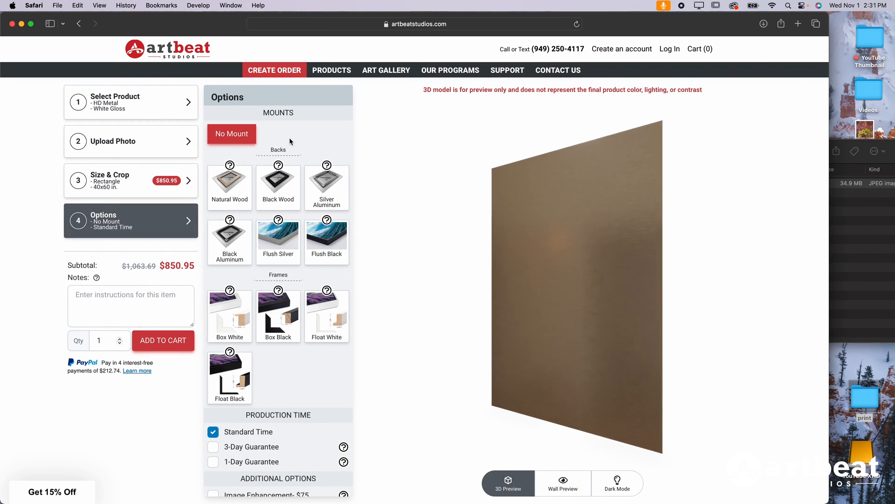
left_click(327, 186)
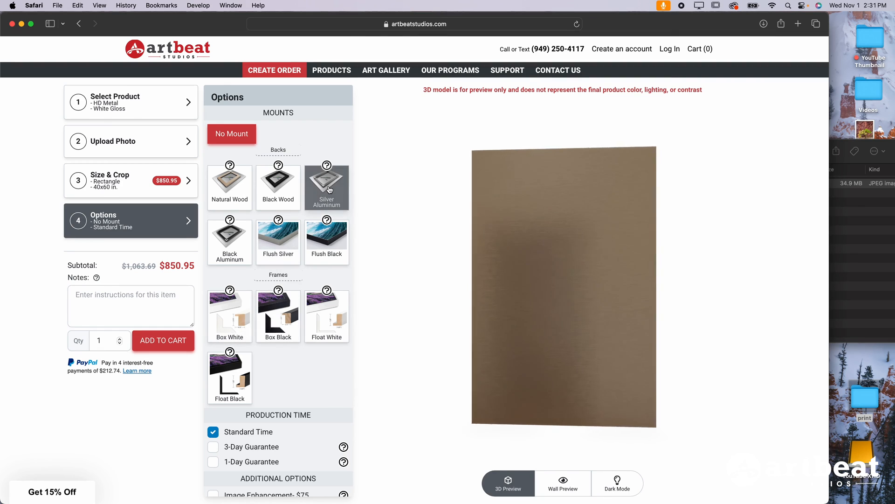
left_click(326, 186)
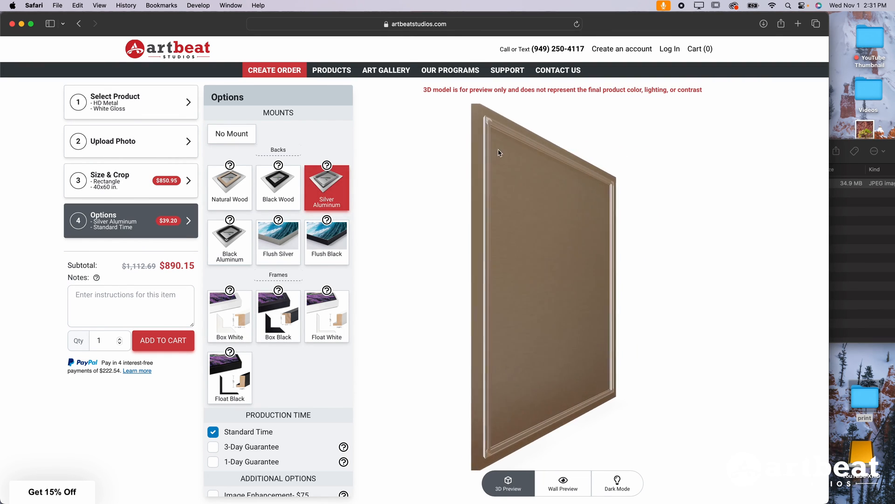
scroll("down", 3)
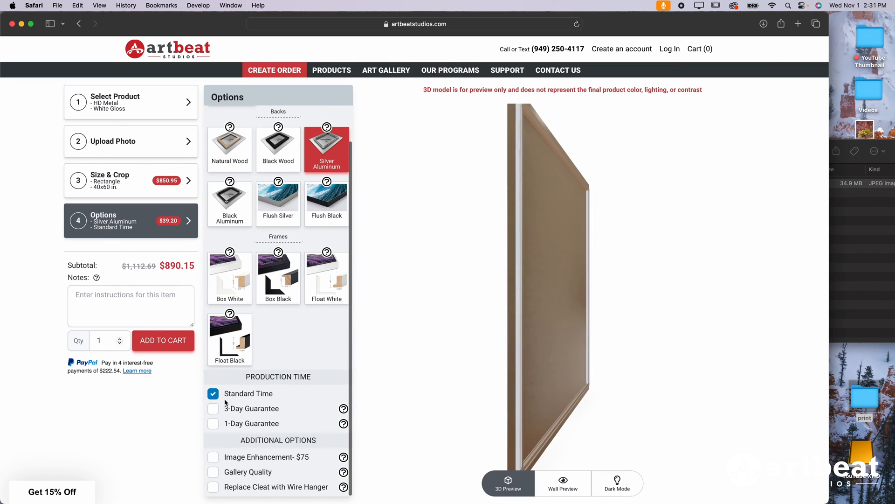